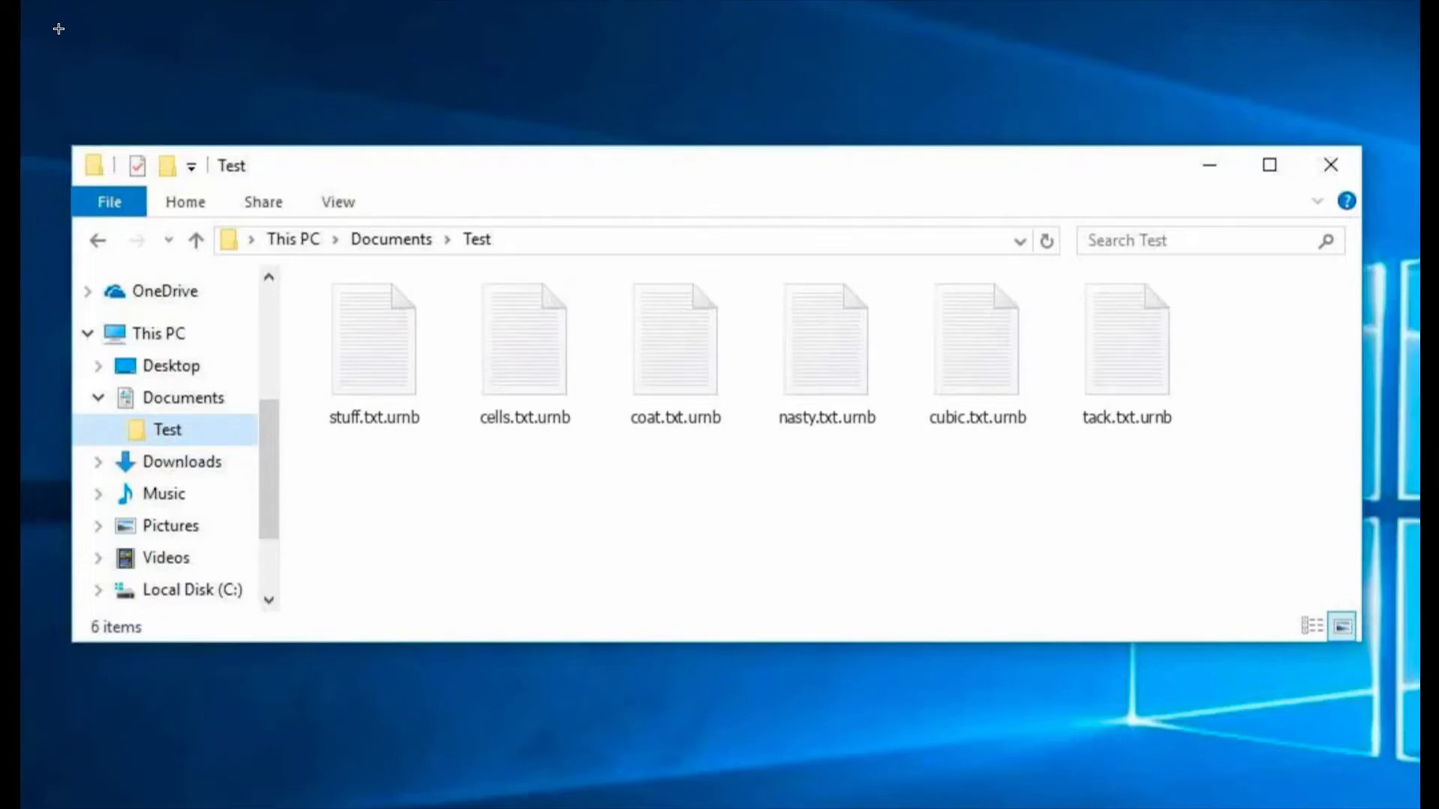
mouse_move(691, 477)
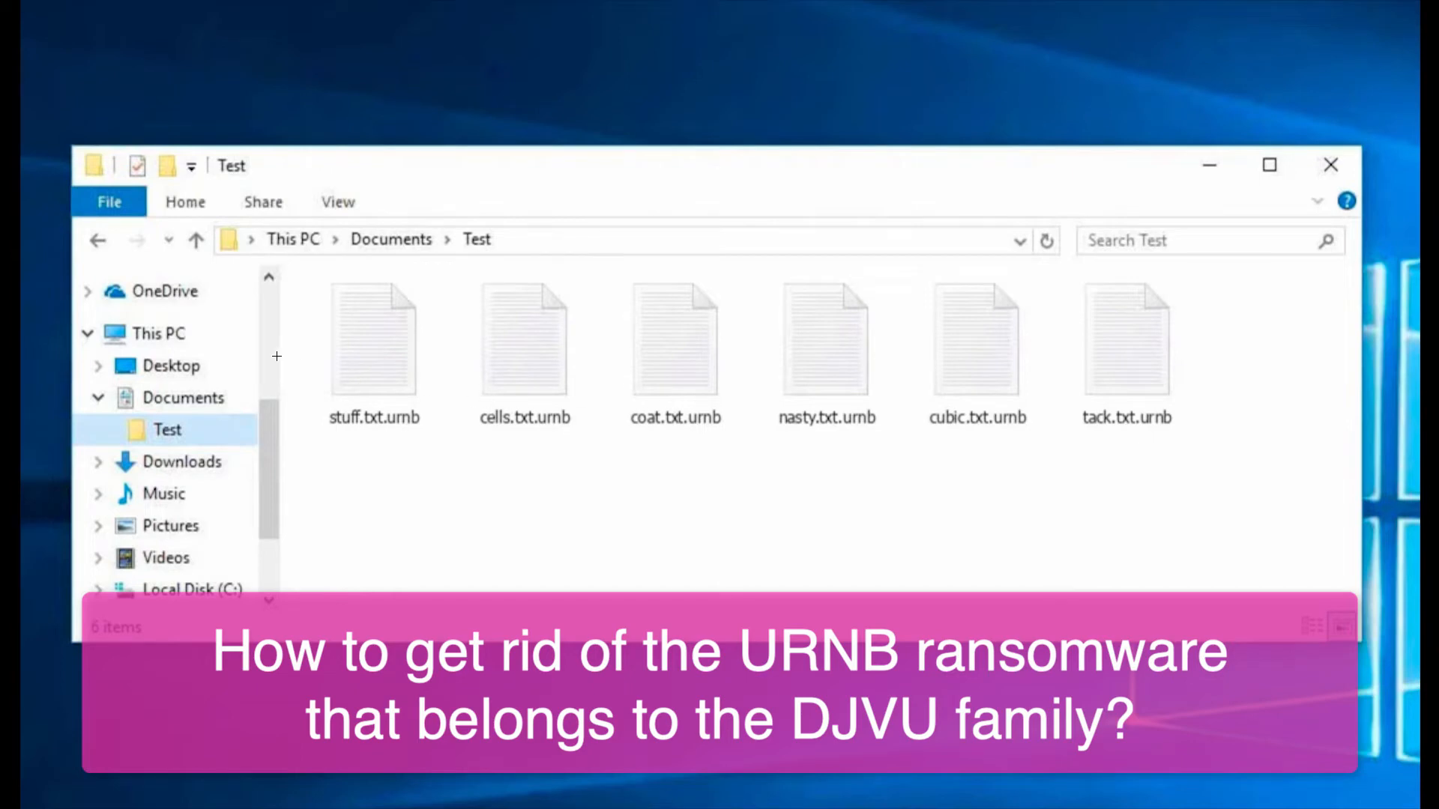
mouse_move(386, 398)
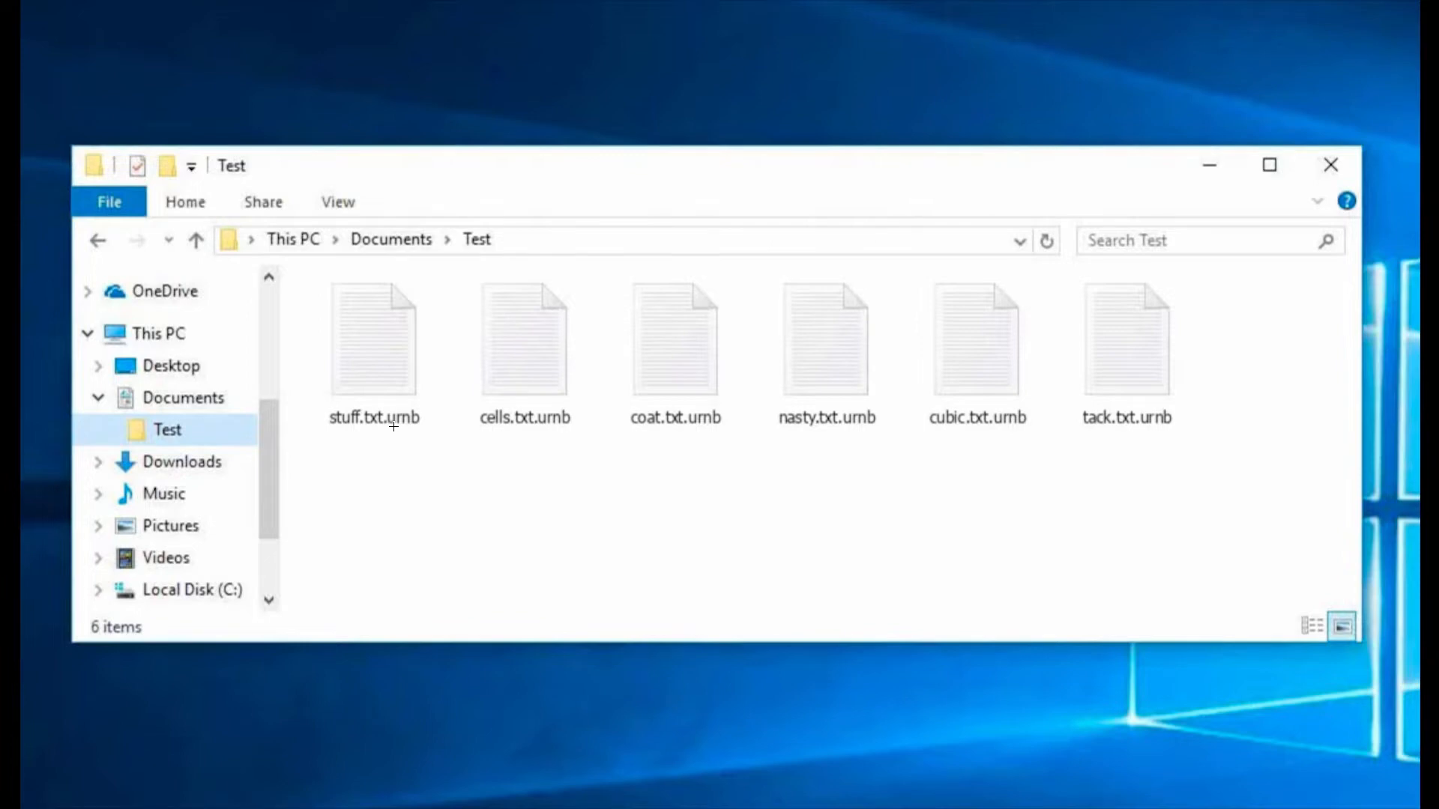
mouse_move(390, 426)
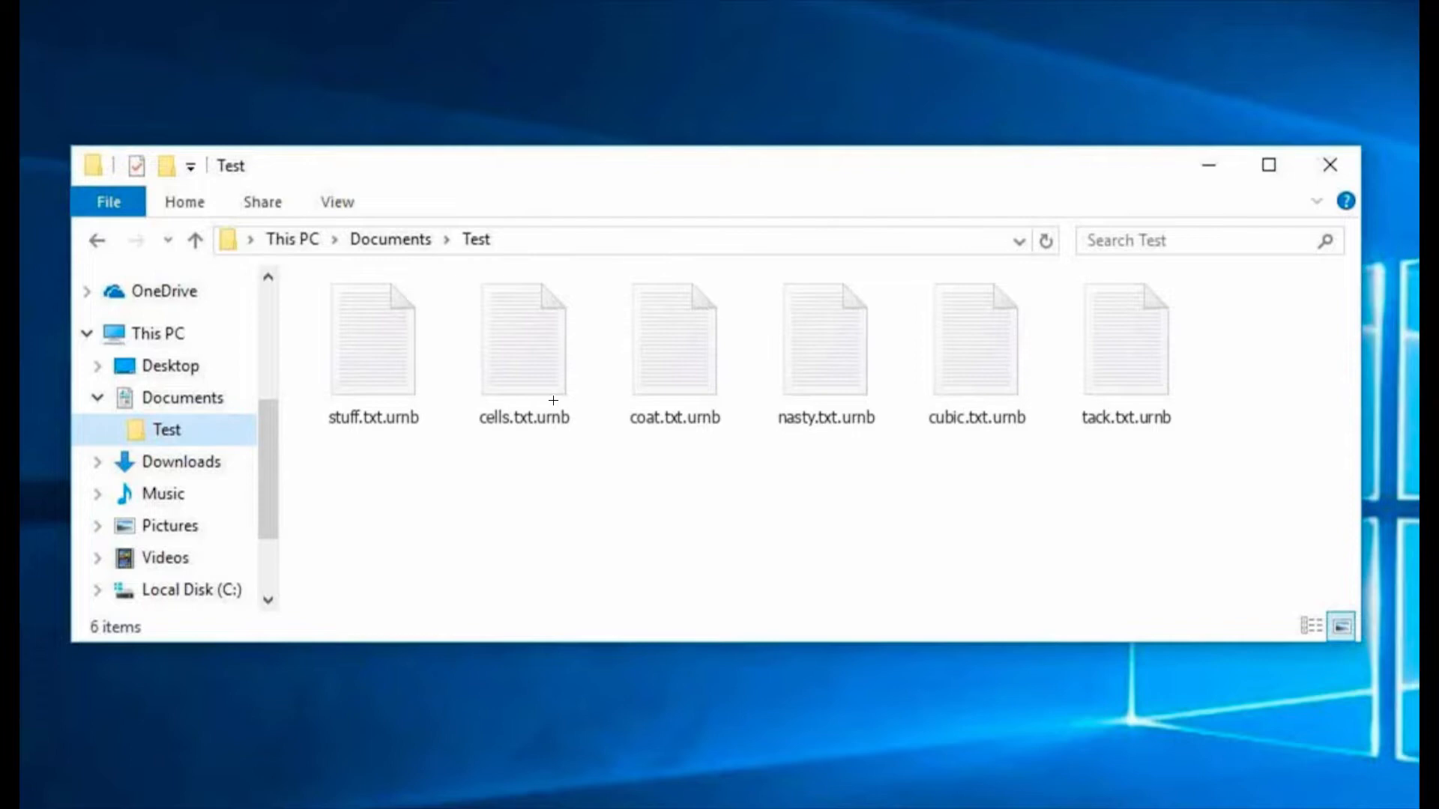
mouse_move(565, 378)
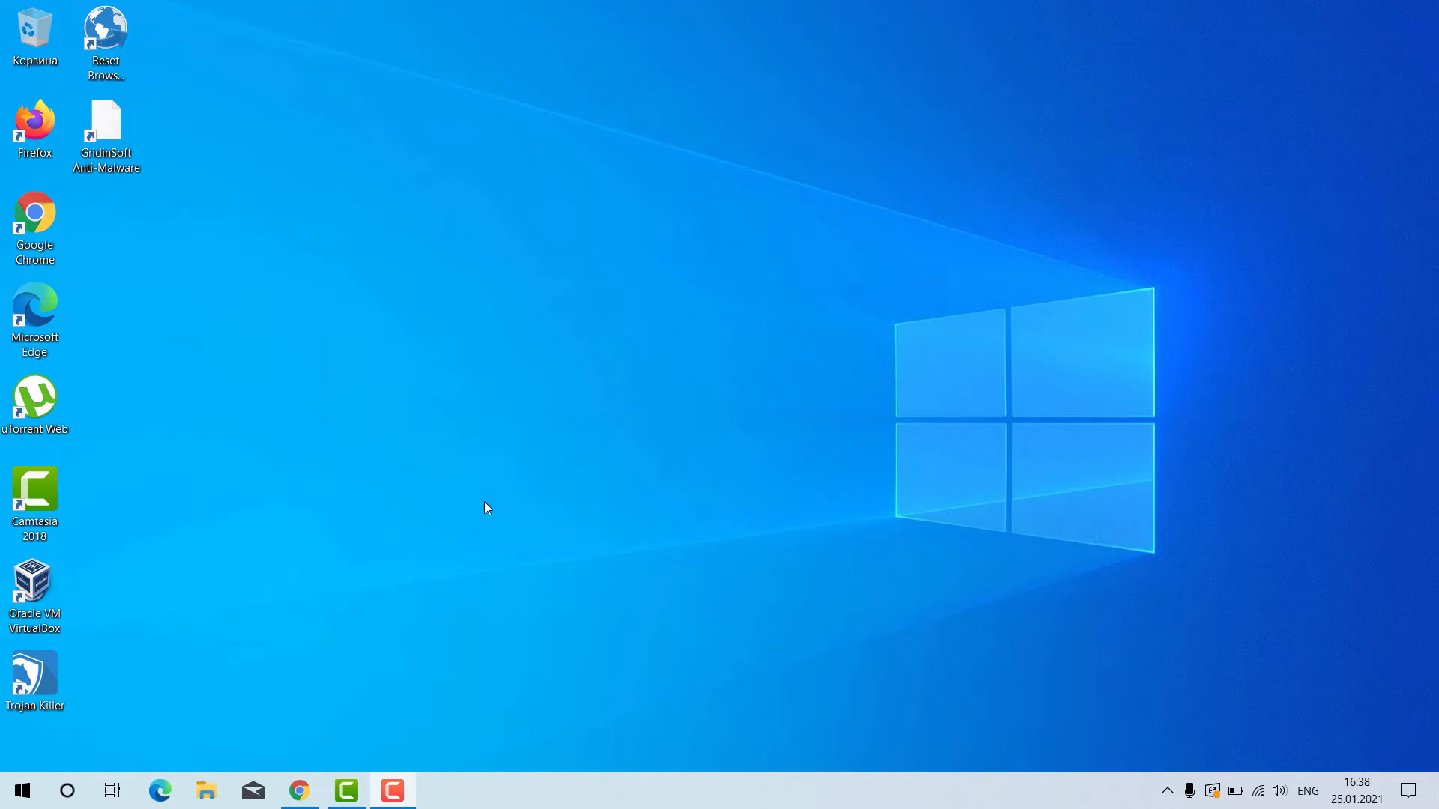
mouse_move(342, 697)
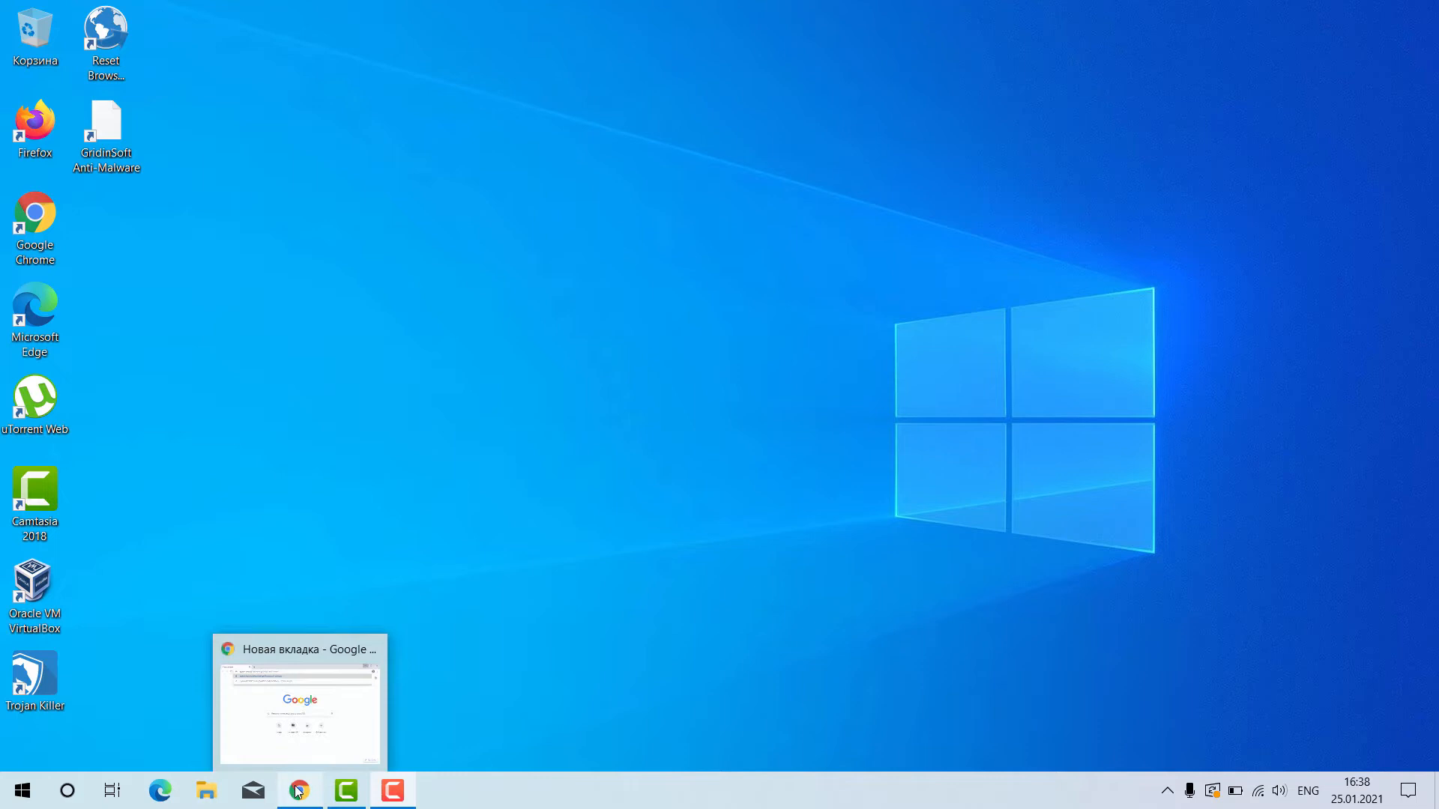
Bring Chrome forward and load the system-tips.net download address for GridinSoft Anti-Malware.
left_click(298, 790)
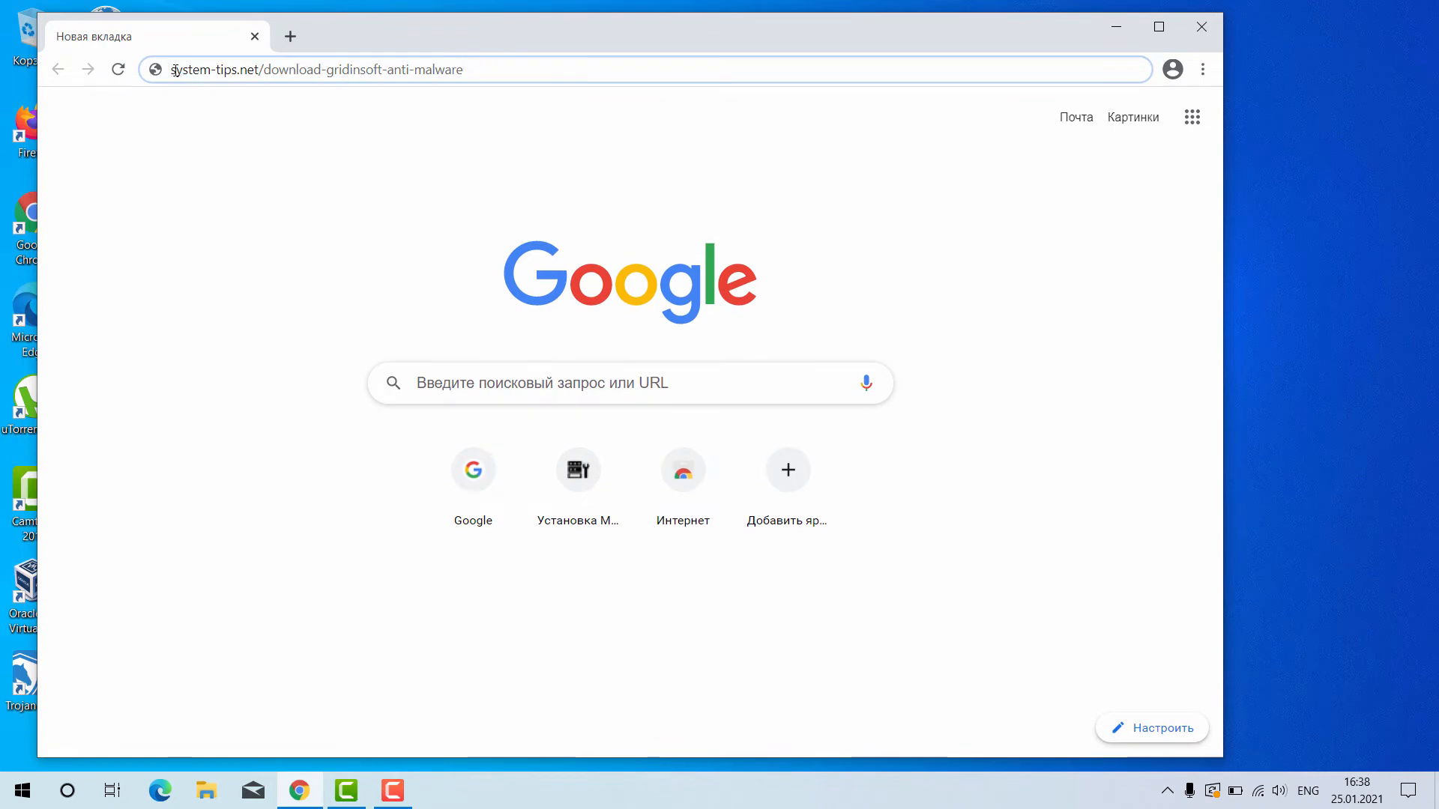
double_click(204, 69)
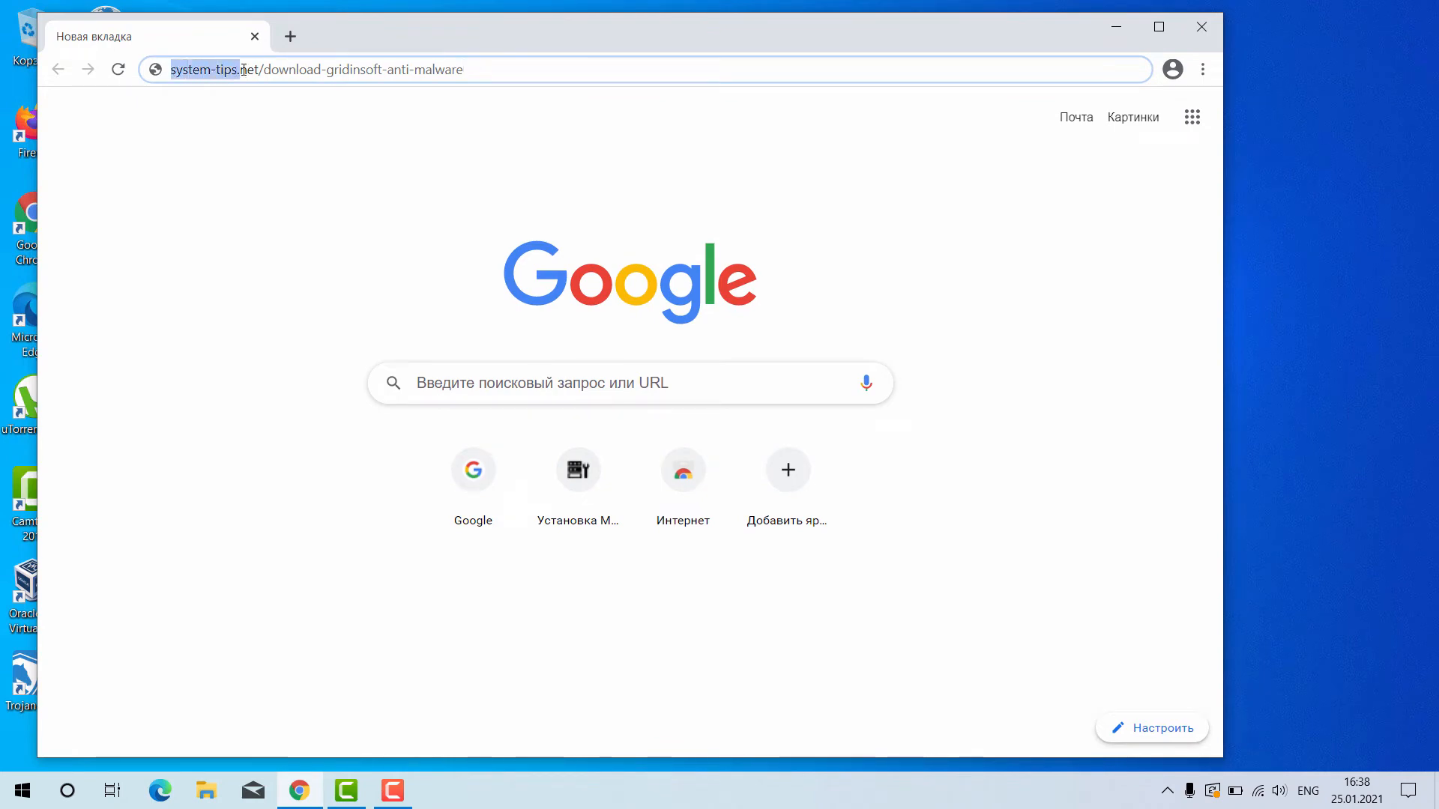
triple_click(316, 69)
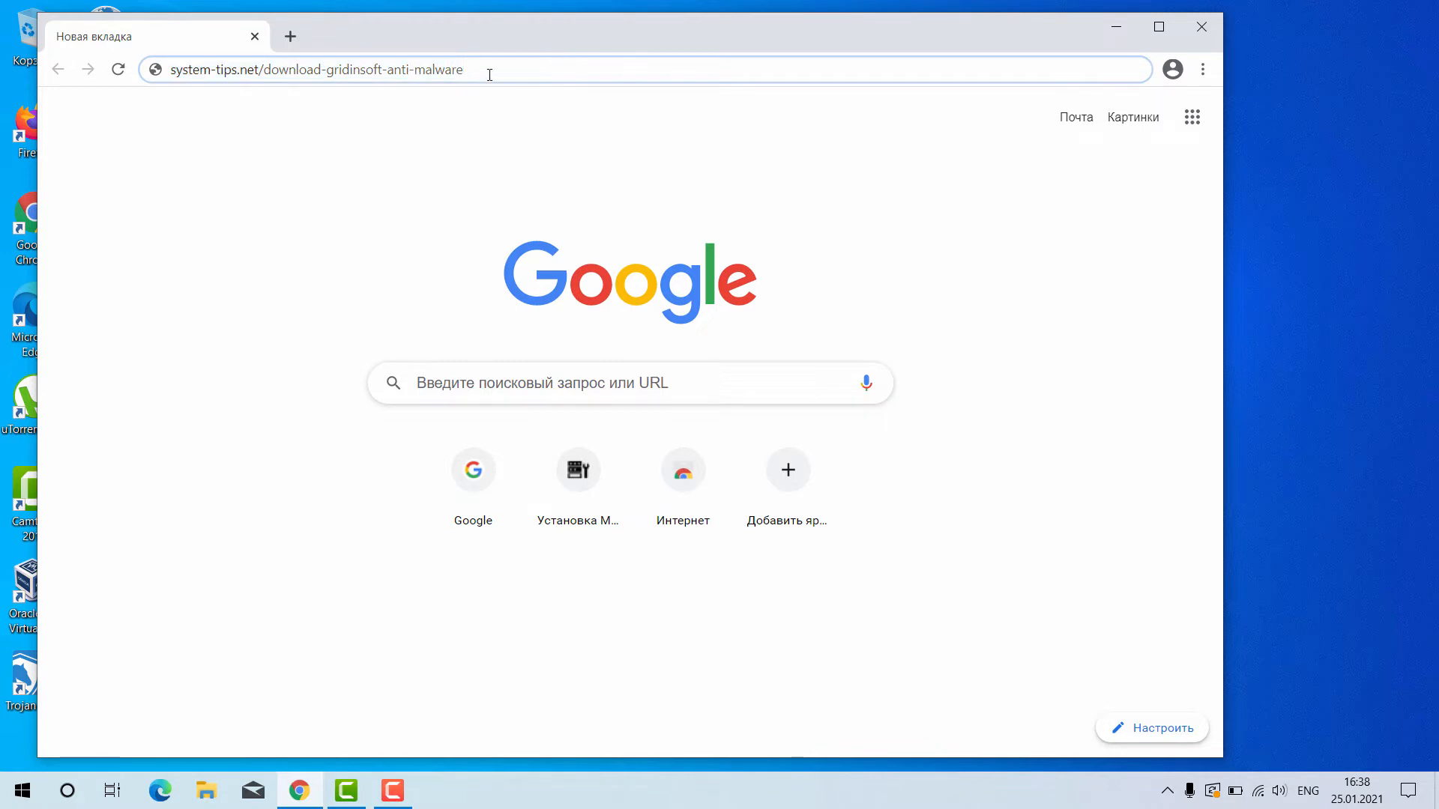
left_click(316, 69)
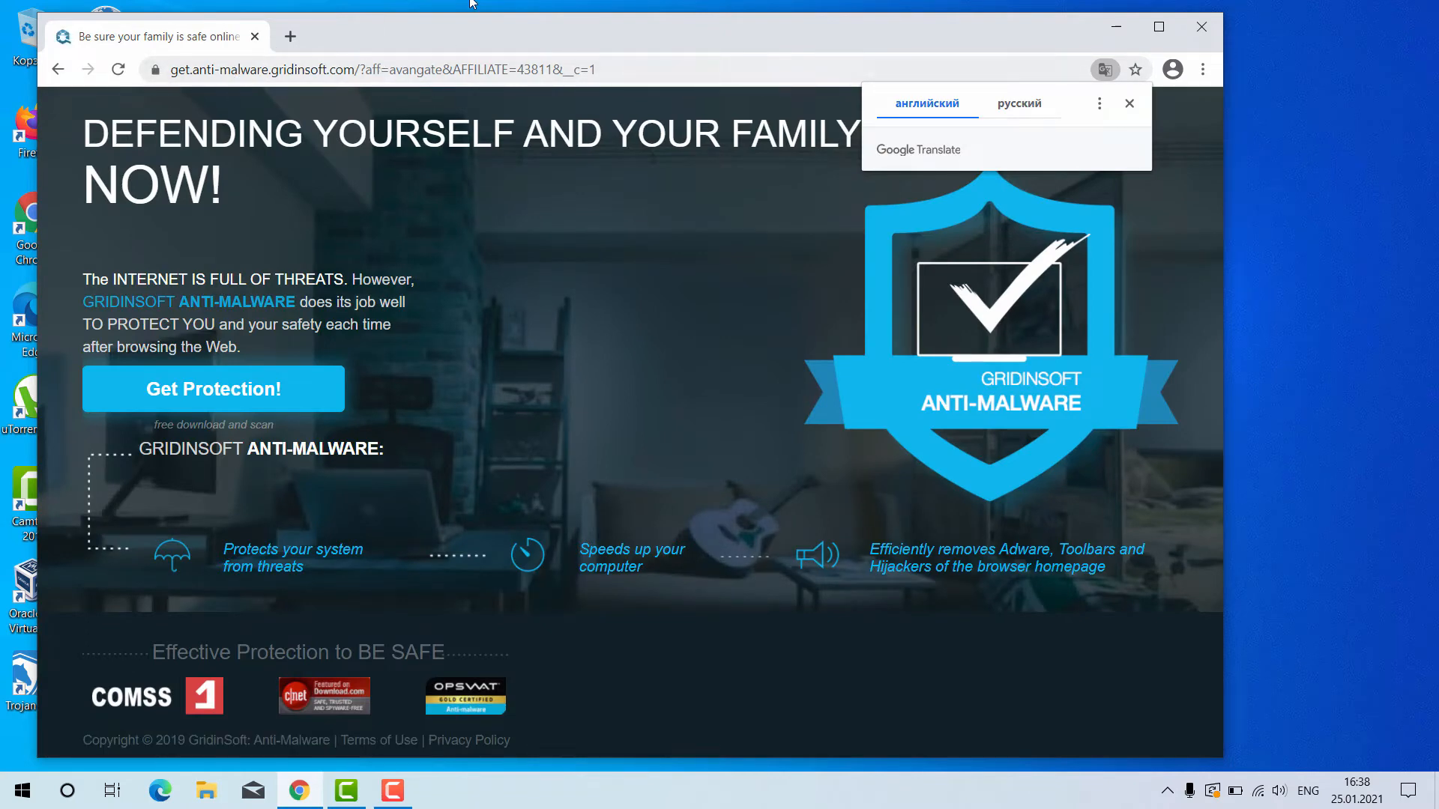
mouse_move(1087, 104)
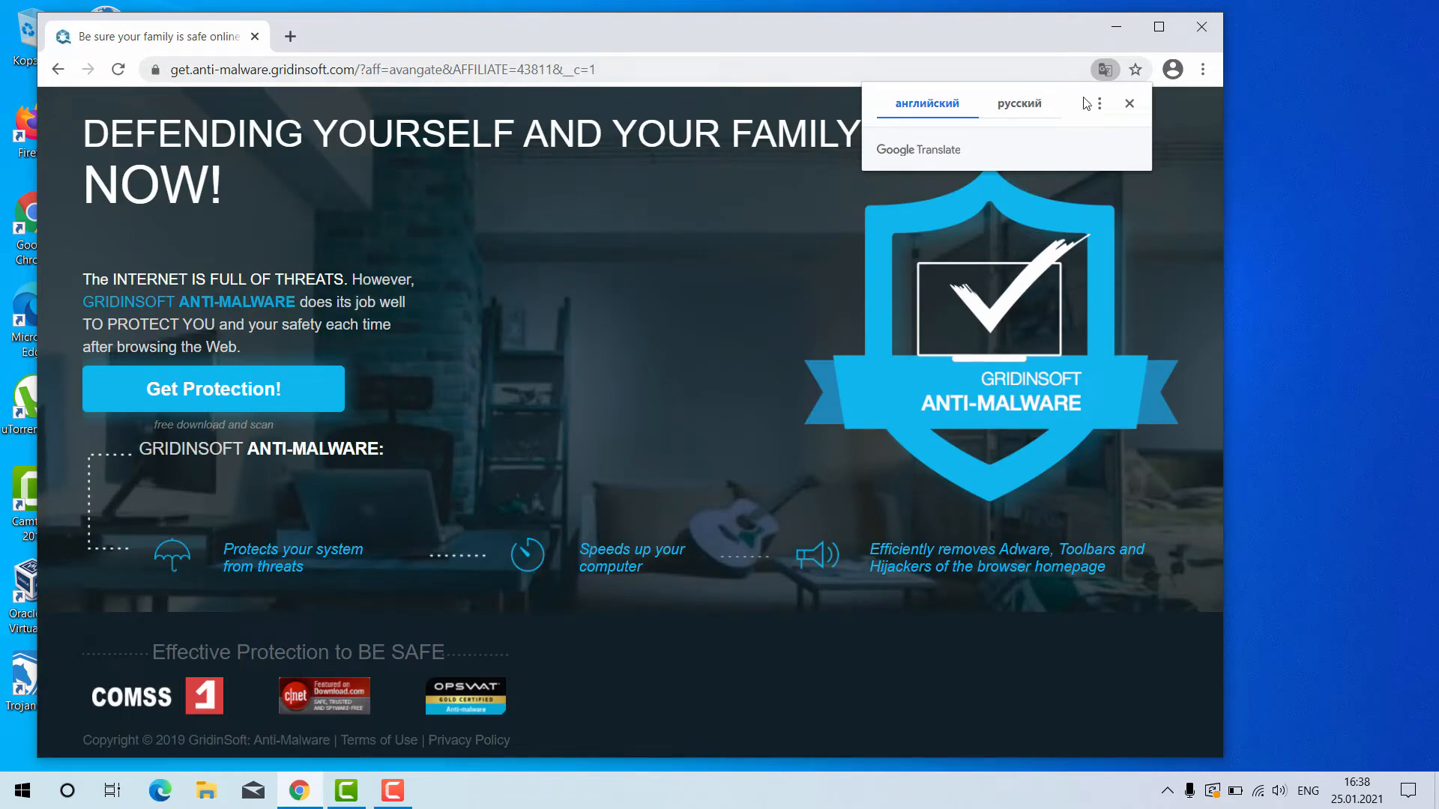
Dismiss the translate offer, download the setup via Get Protection! and run the downloaded file.
left_click(1128, 103)
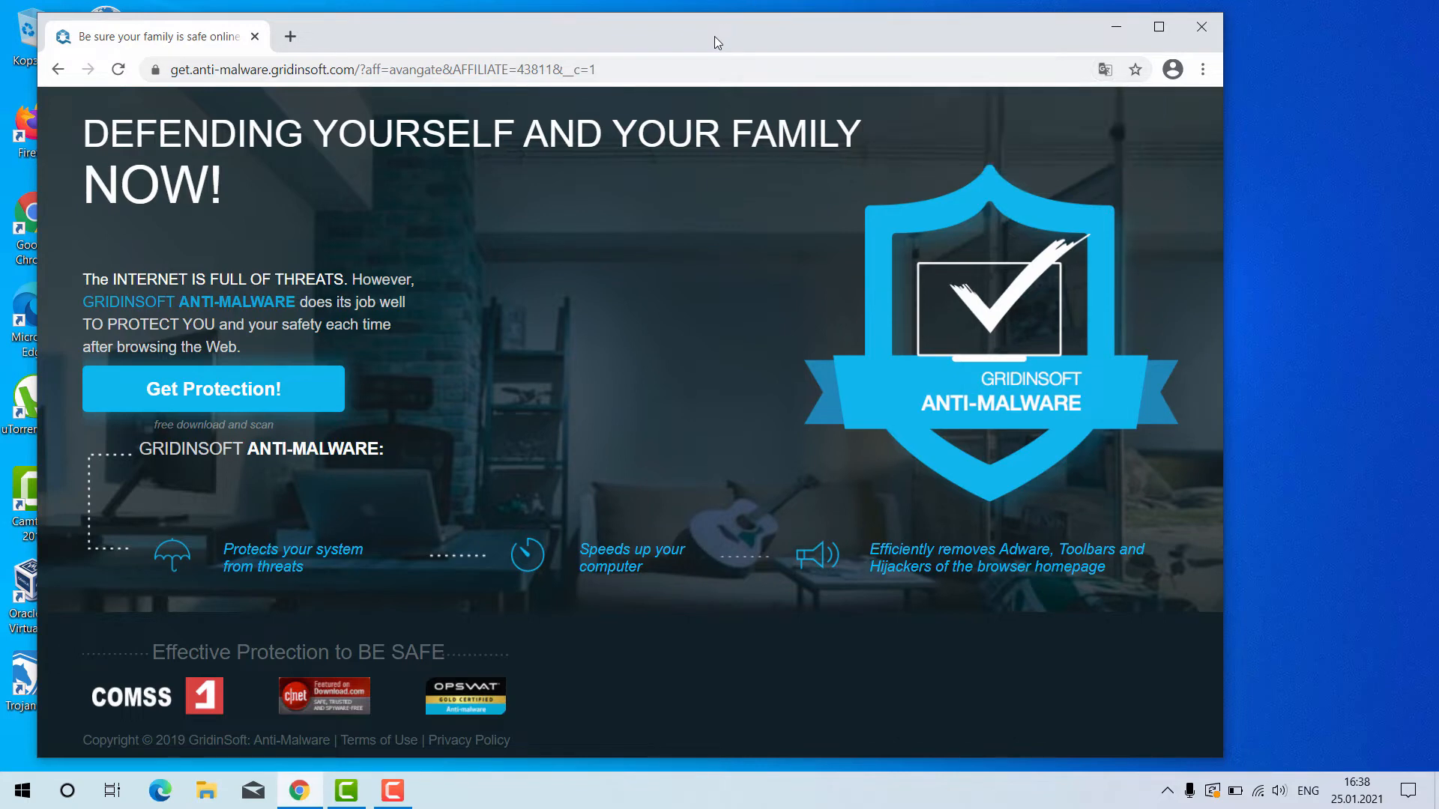
mouse_move(193, 402)
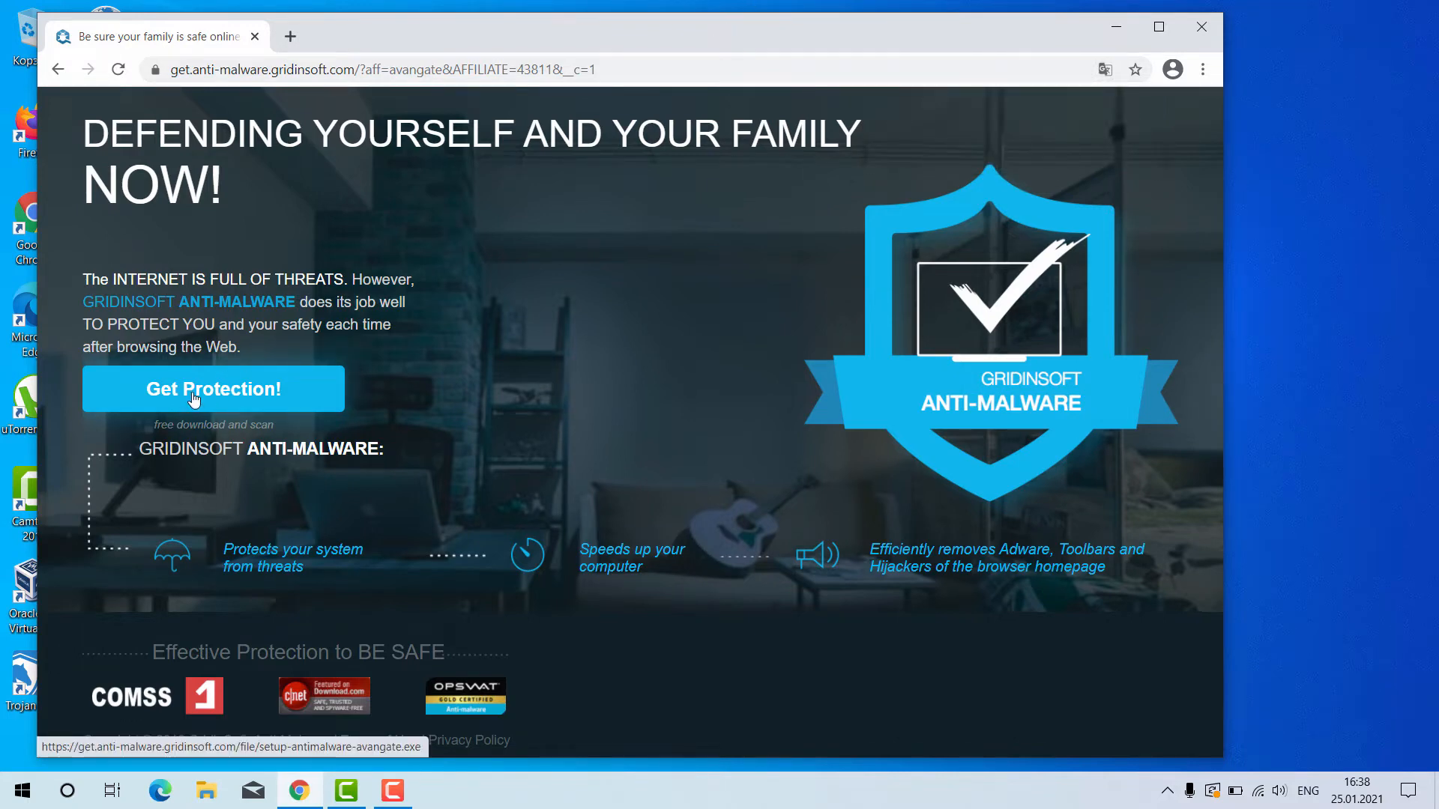
left_click(213, 389)
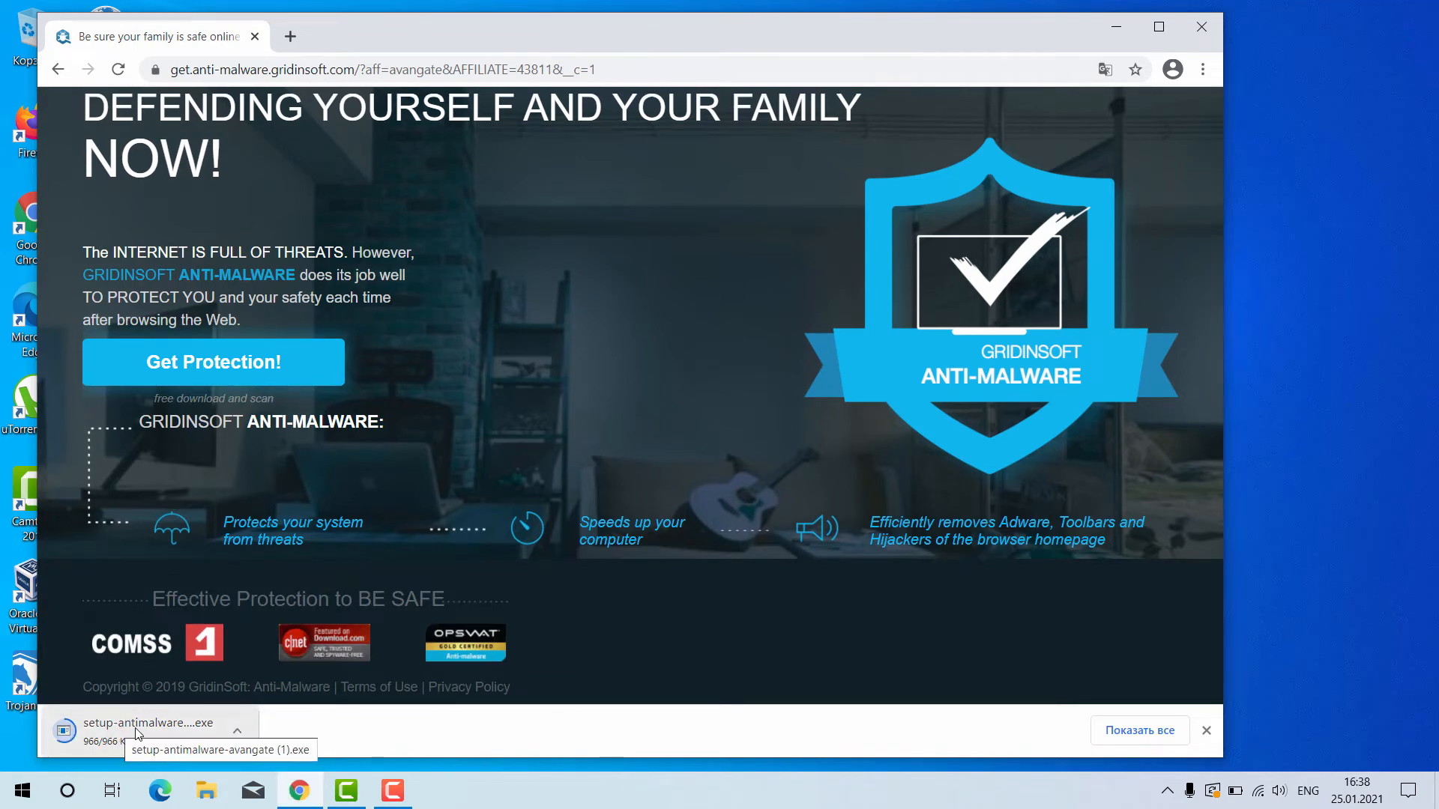
left_click(147, 723)
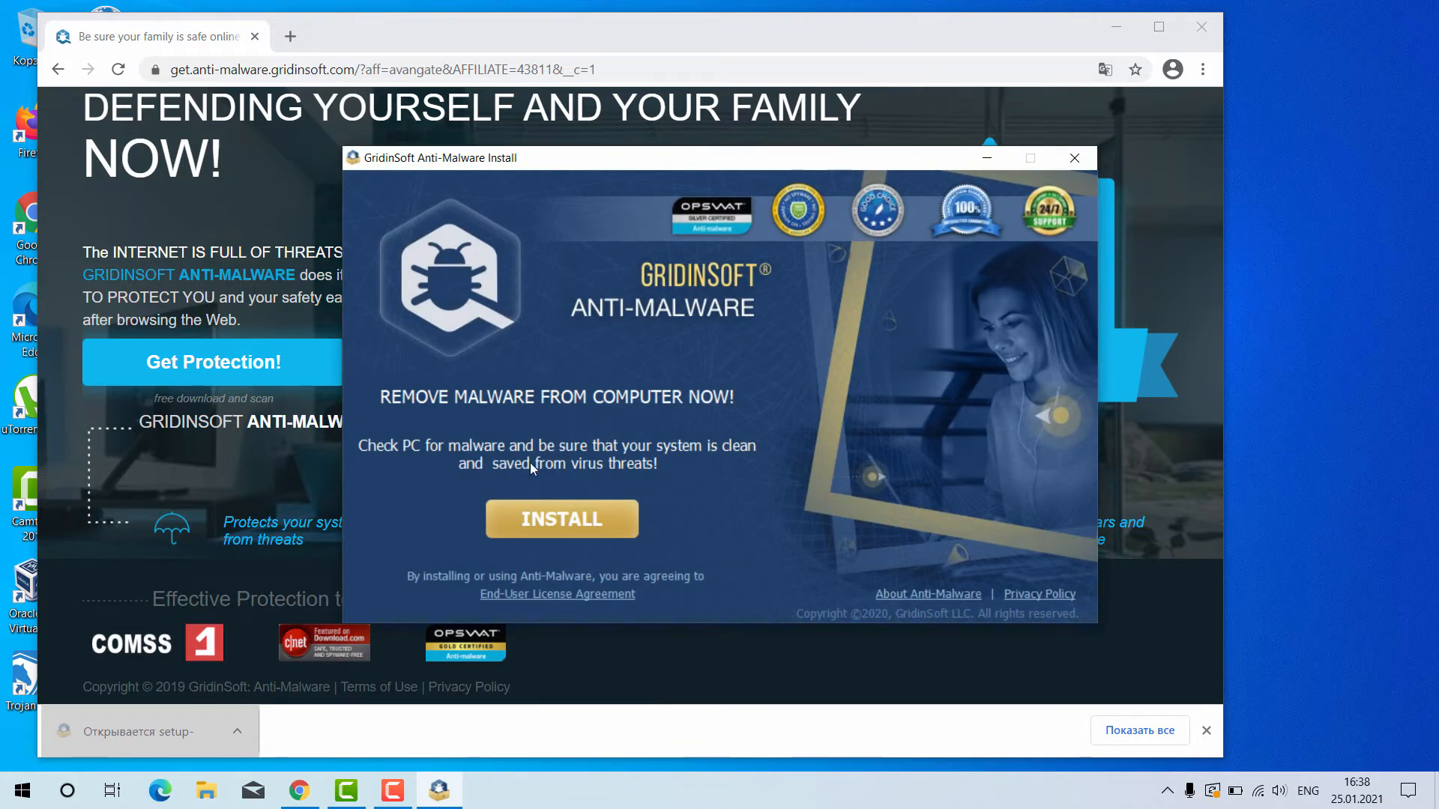
Run the installation to completion and finish the wizard so Anti-Malware launches.
left_click(560, 518)
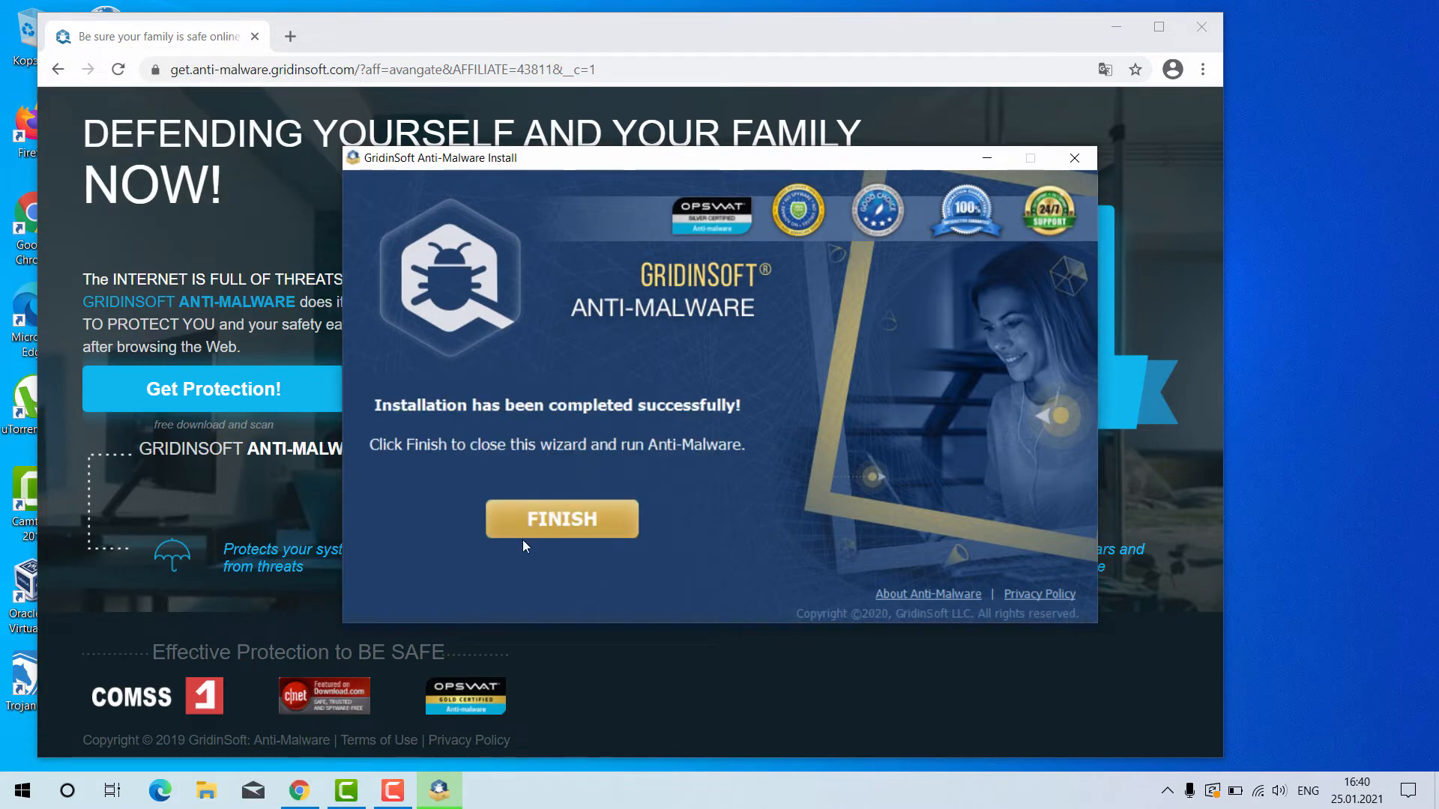
mouse_move(531, 227)
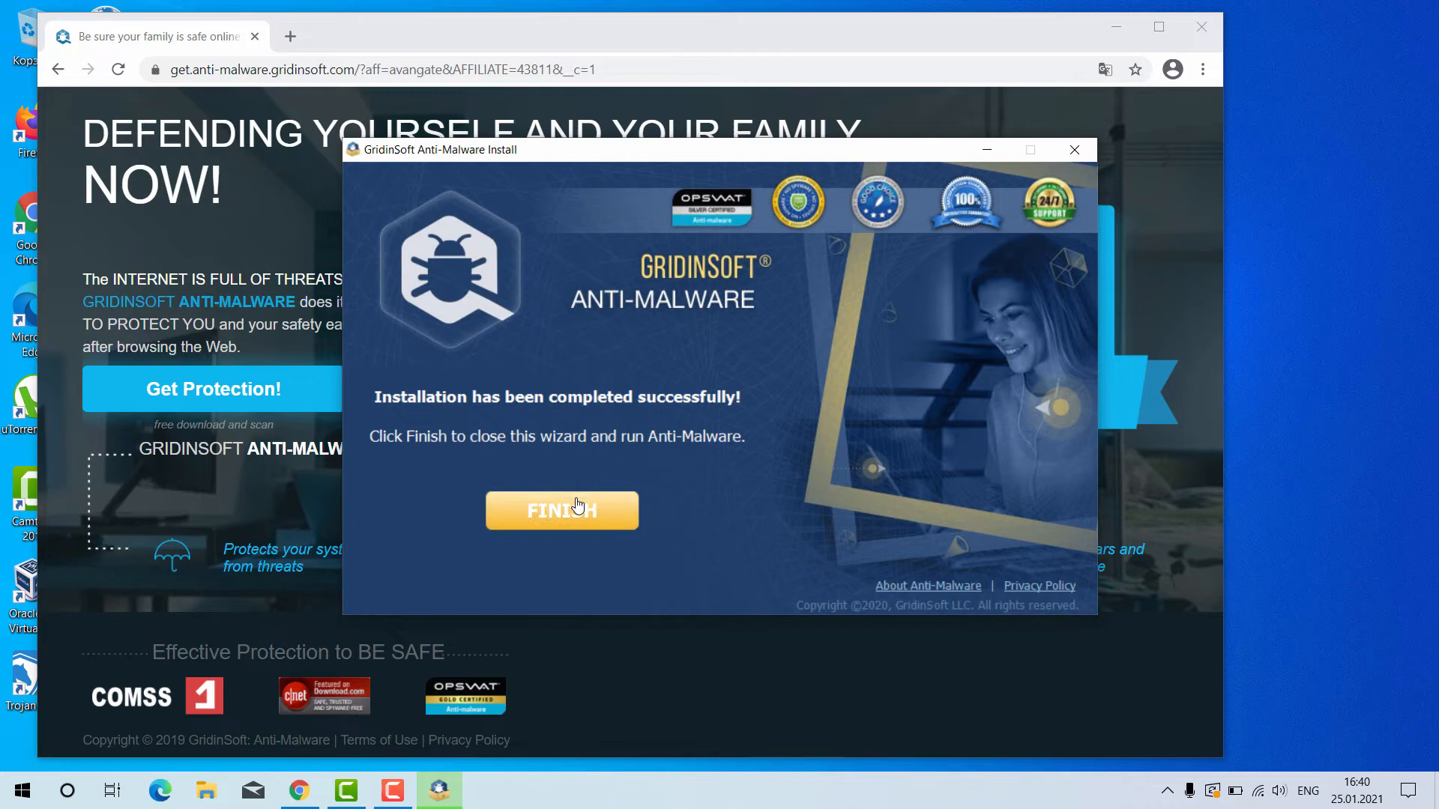
left_click(561, 510)
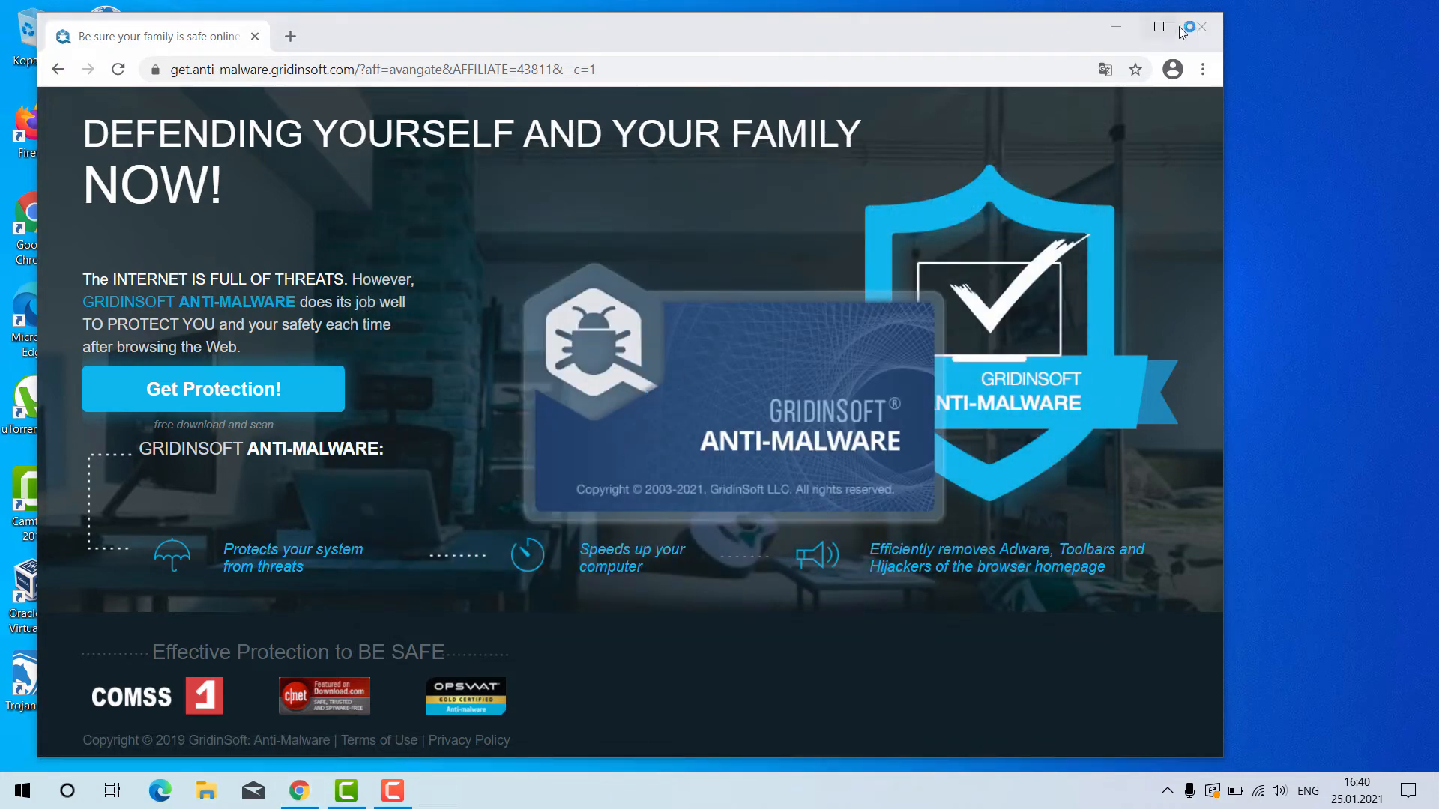
In Settings > Language, change the interface from Russian to English.
left_click(1202, 27)
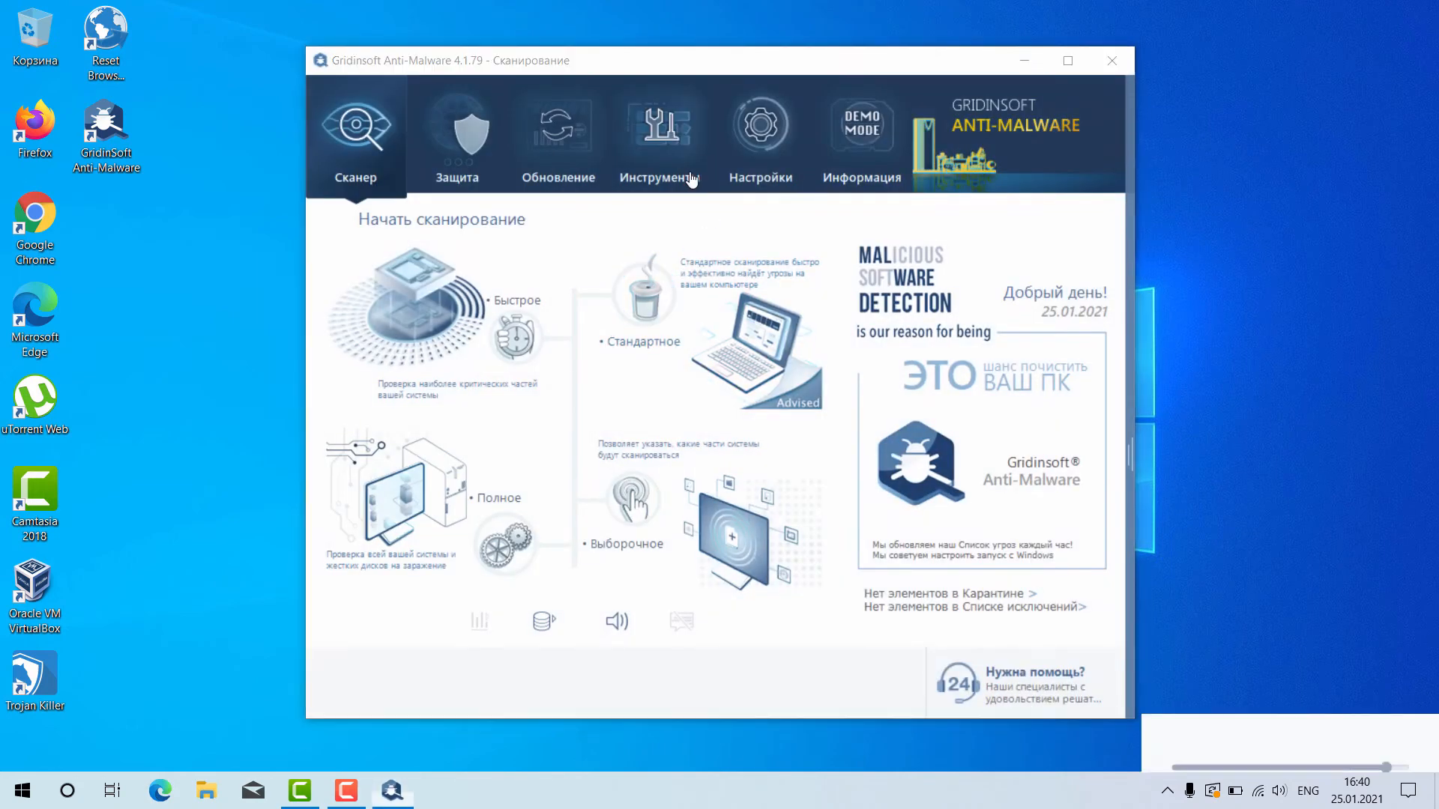
left_click(860, 132)
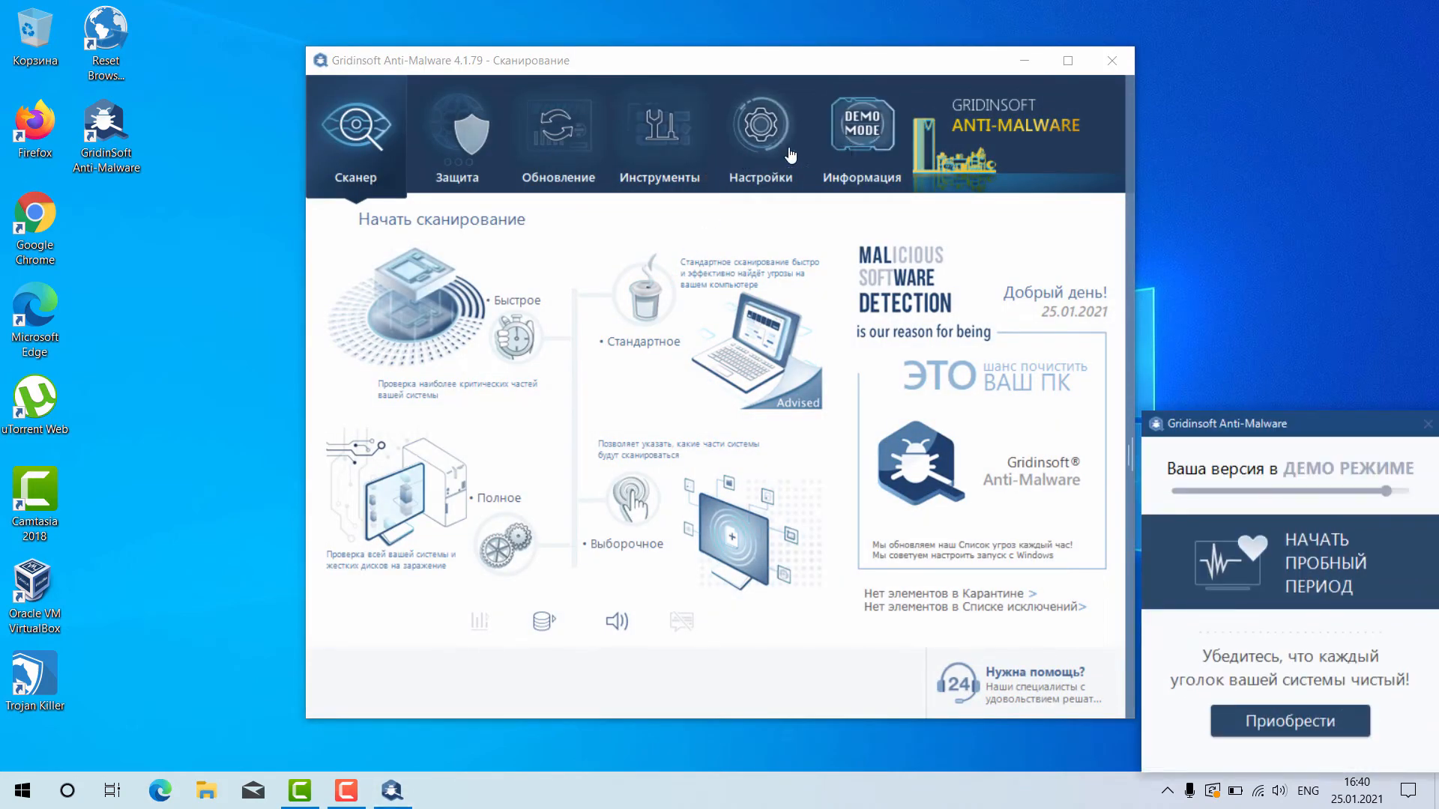
left_click(760, 138)
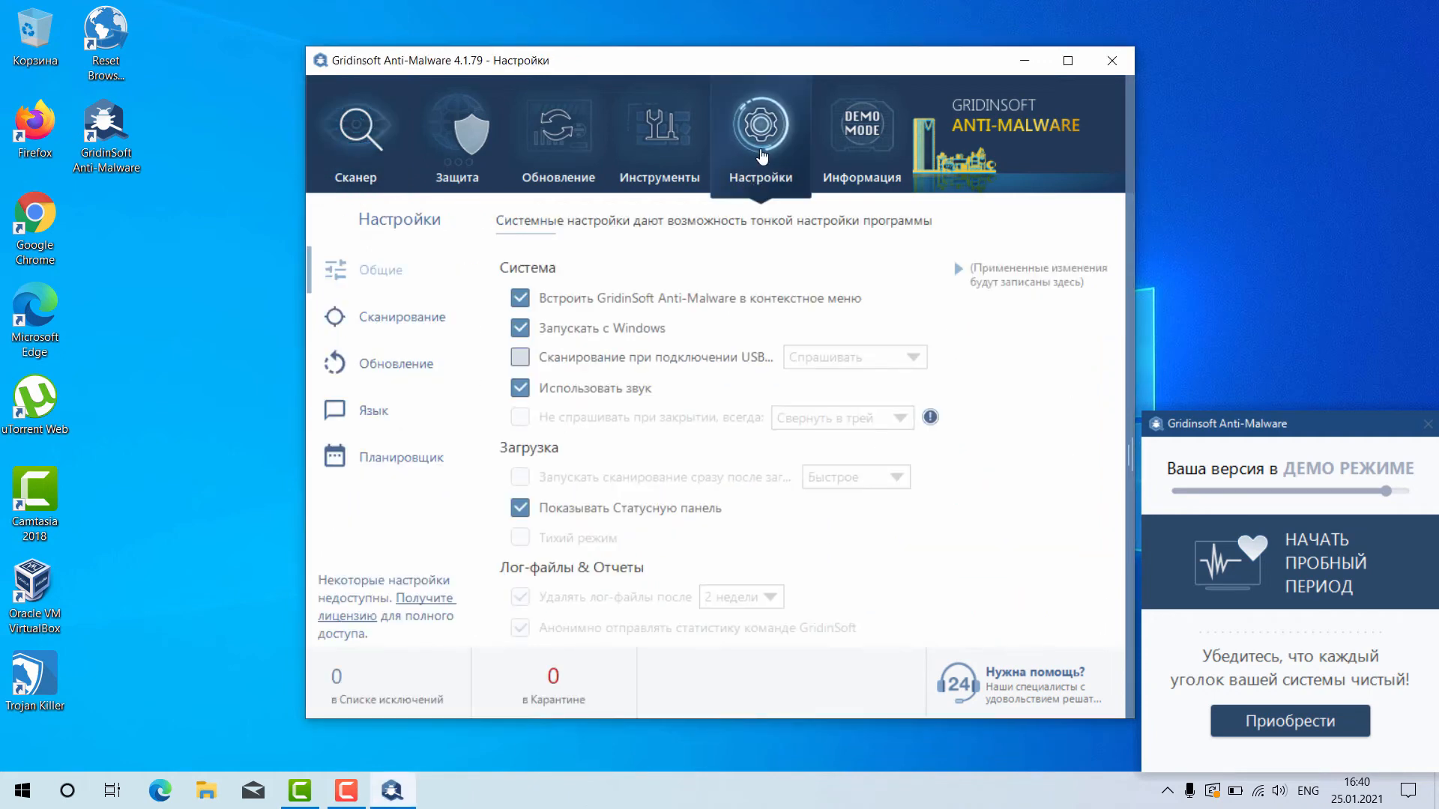
mouse_move(745, 160)
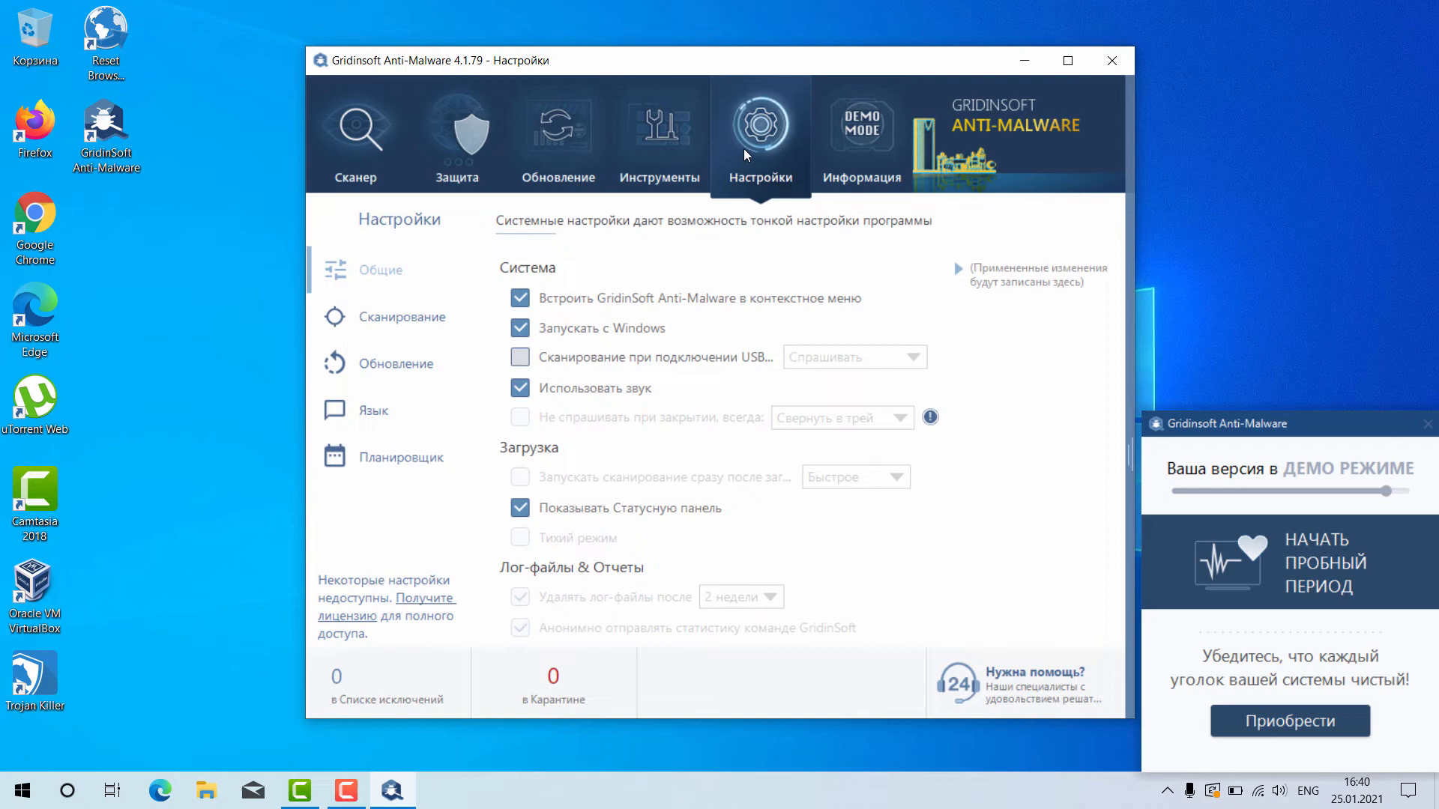
left_click(374, 411)
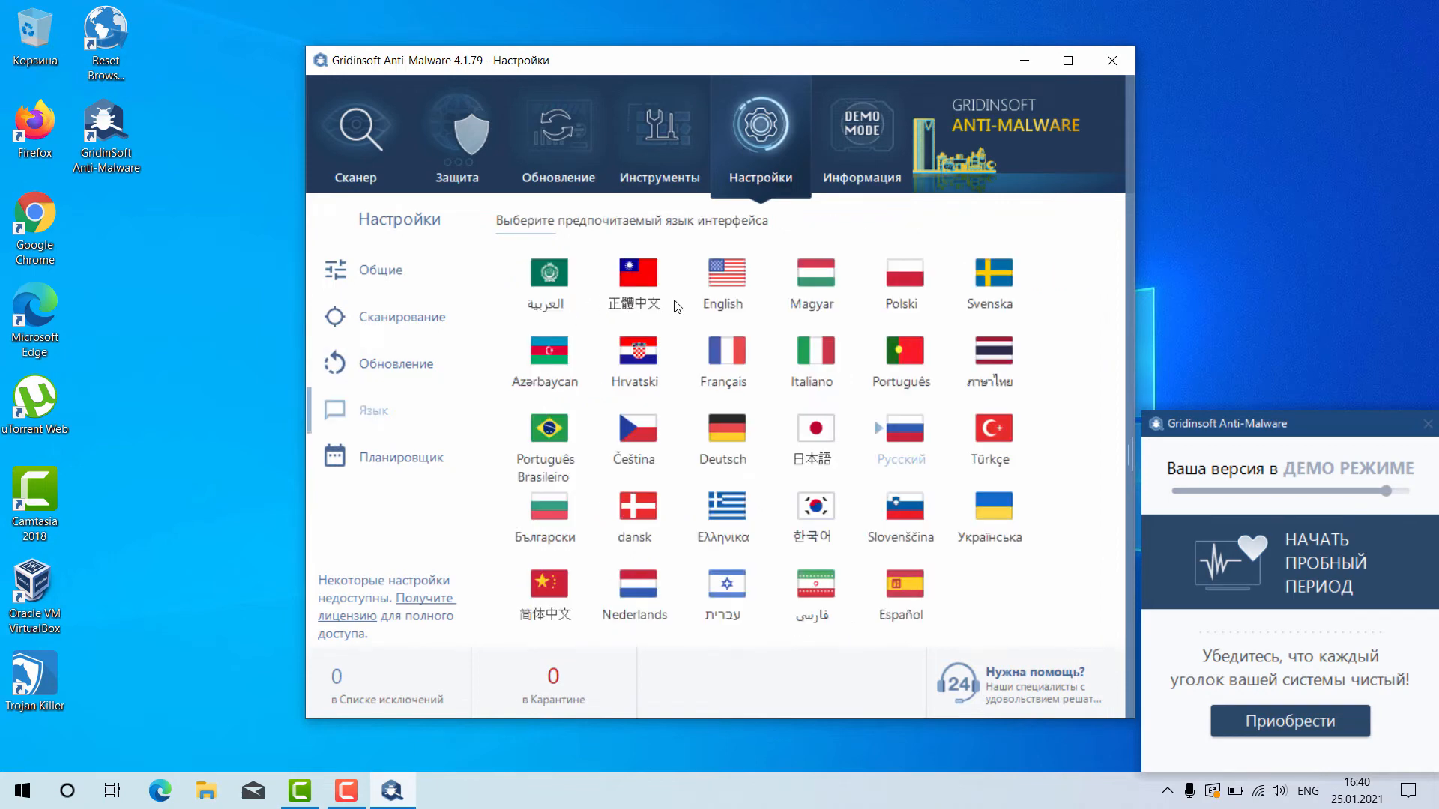
left_click(723, 273)
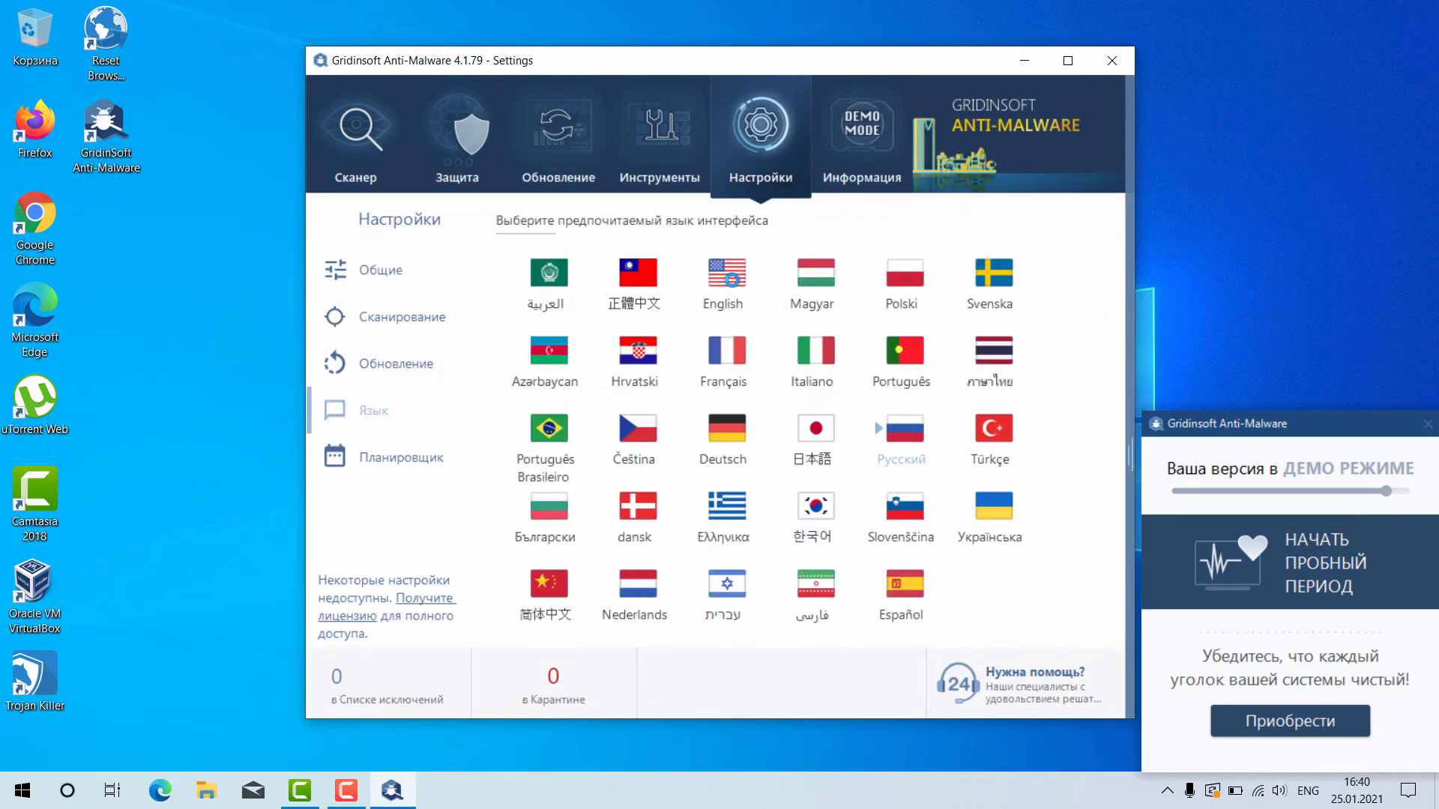
left_click(723, 273)
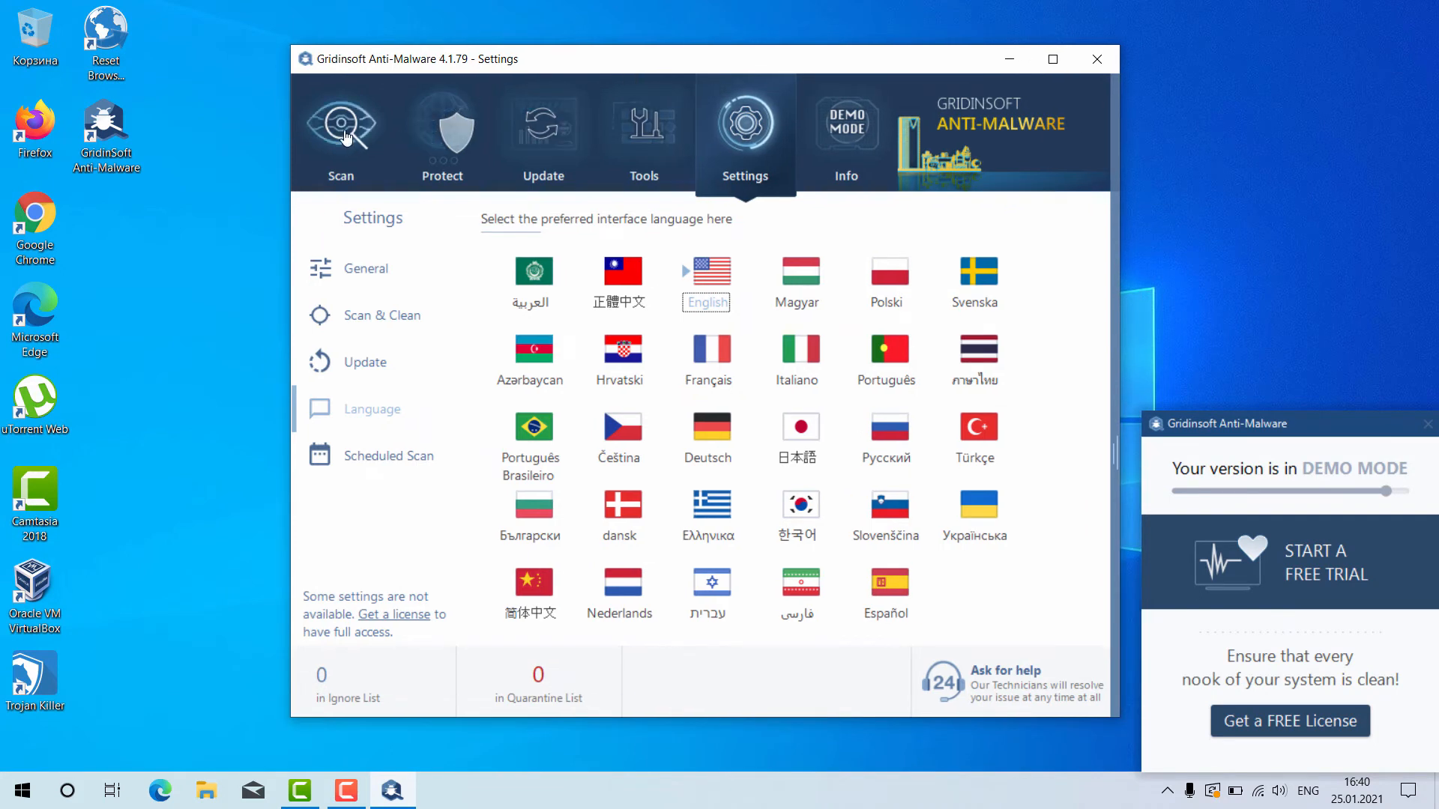
Start a Quick scan from the Scan page, then view the Tools page while it runs.
left_click(340, 129)
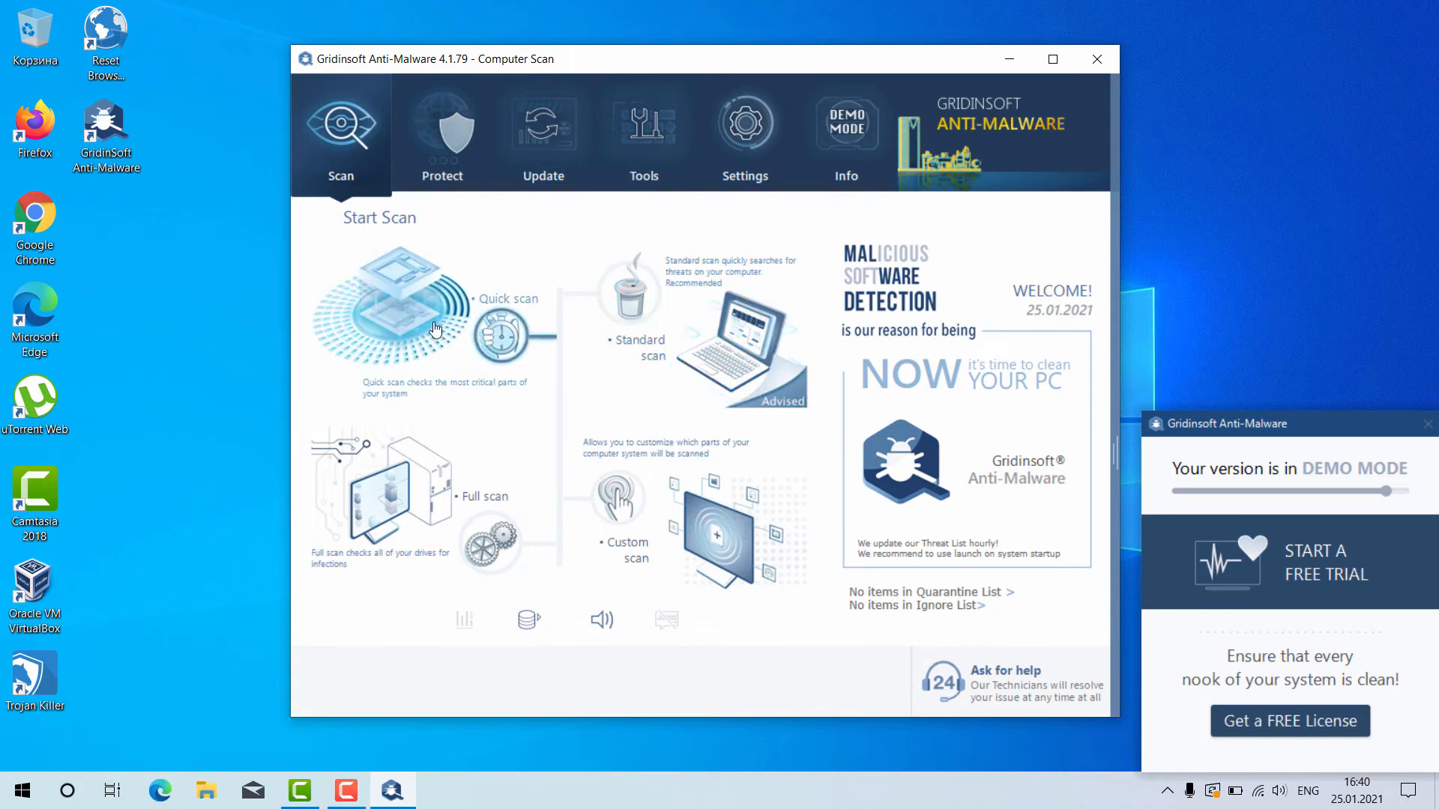
mouse_move(504, 342)
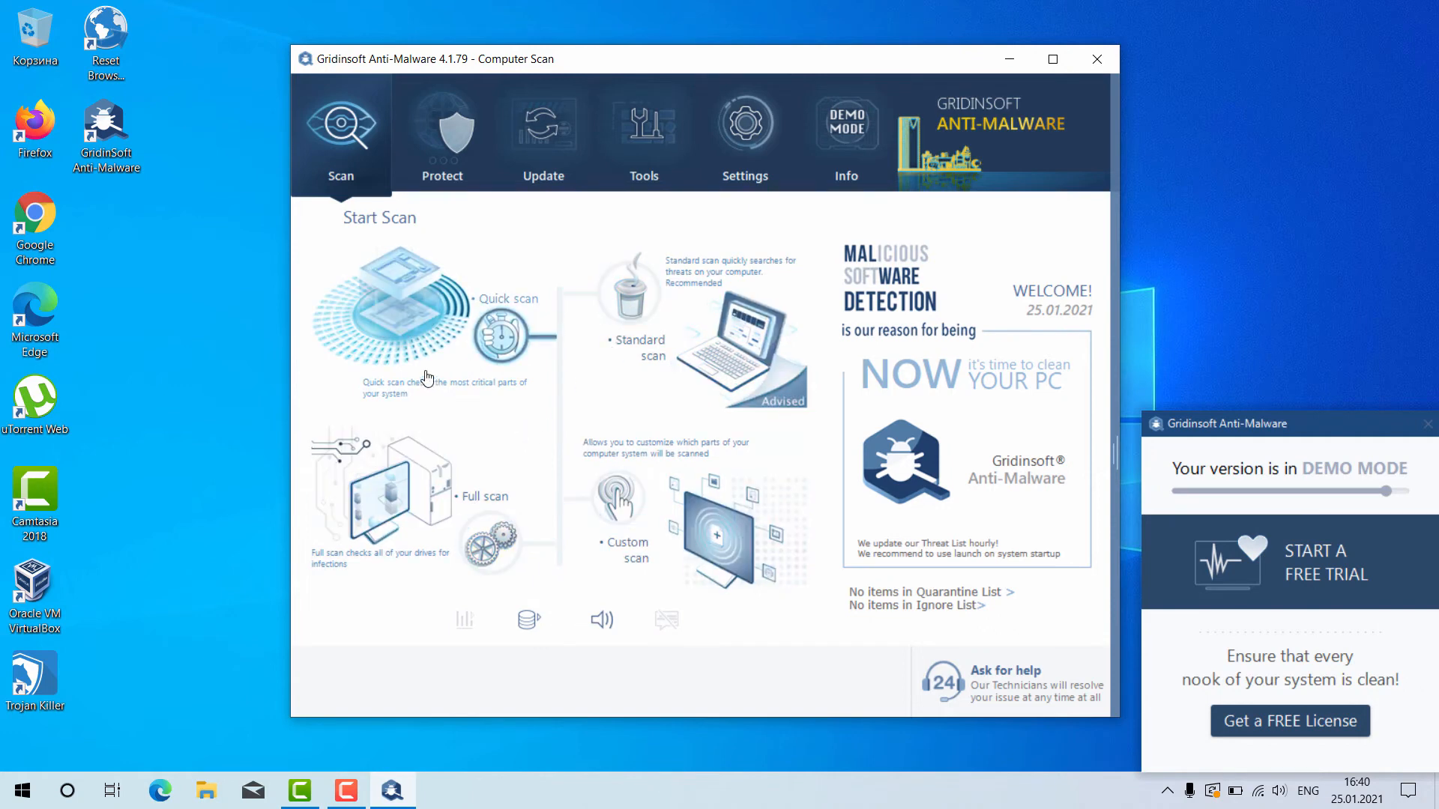
left_click(386, 307)
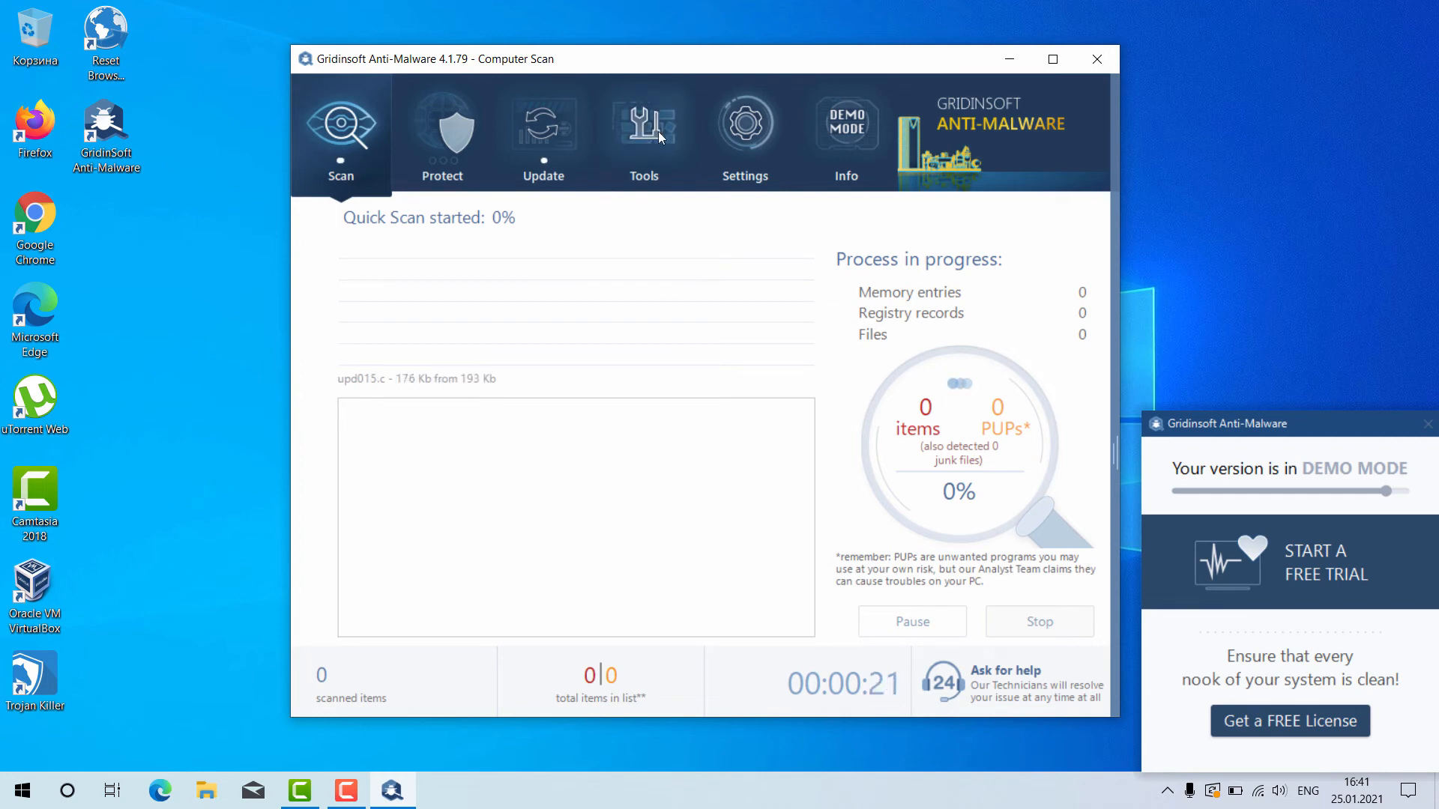
left_click(643, 128)
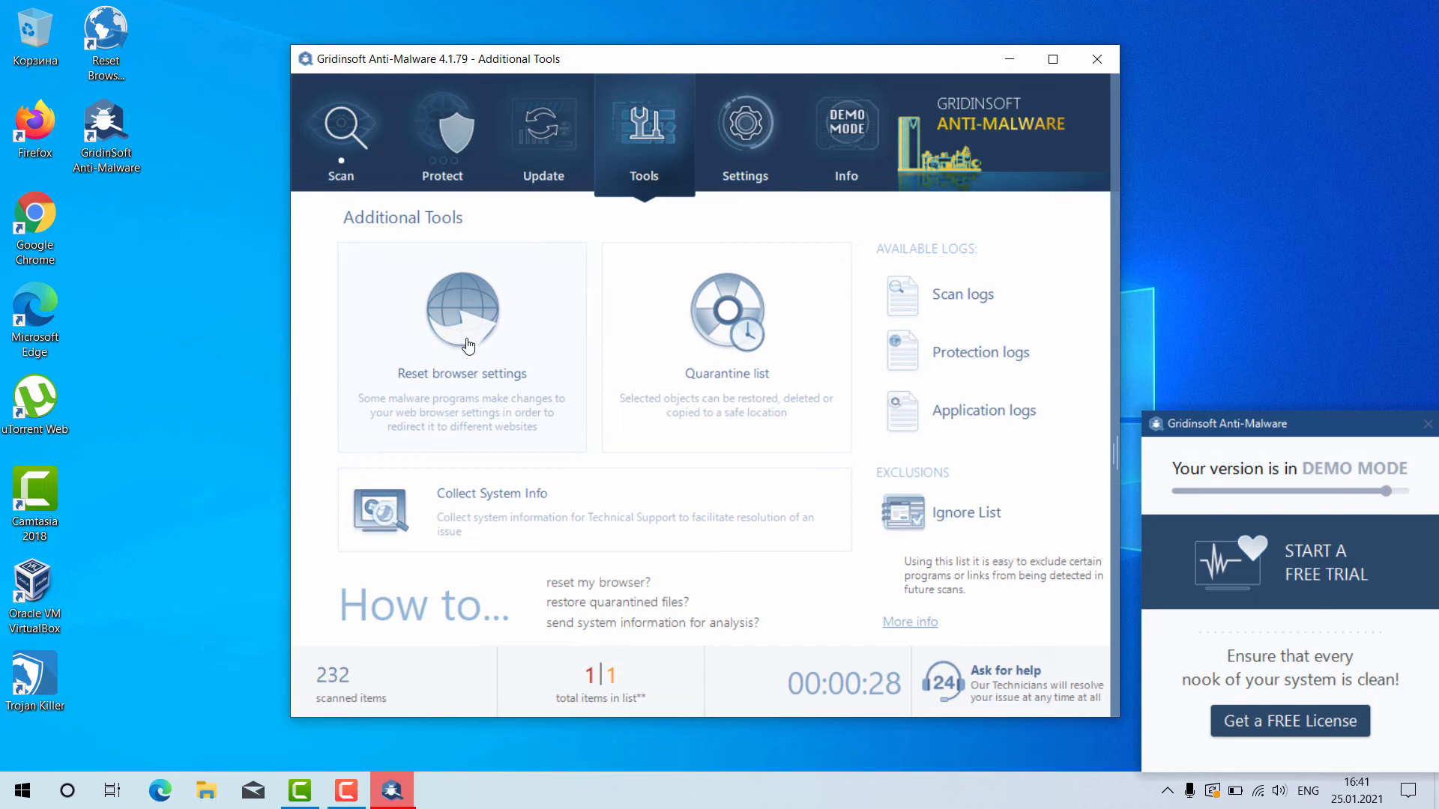
View the license activation page under Info, then return to Settings and the Scan page.
left_click(845, 129)
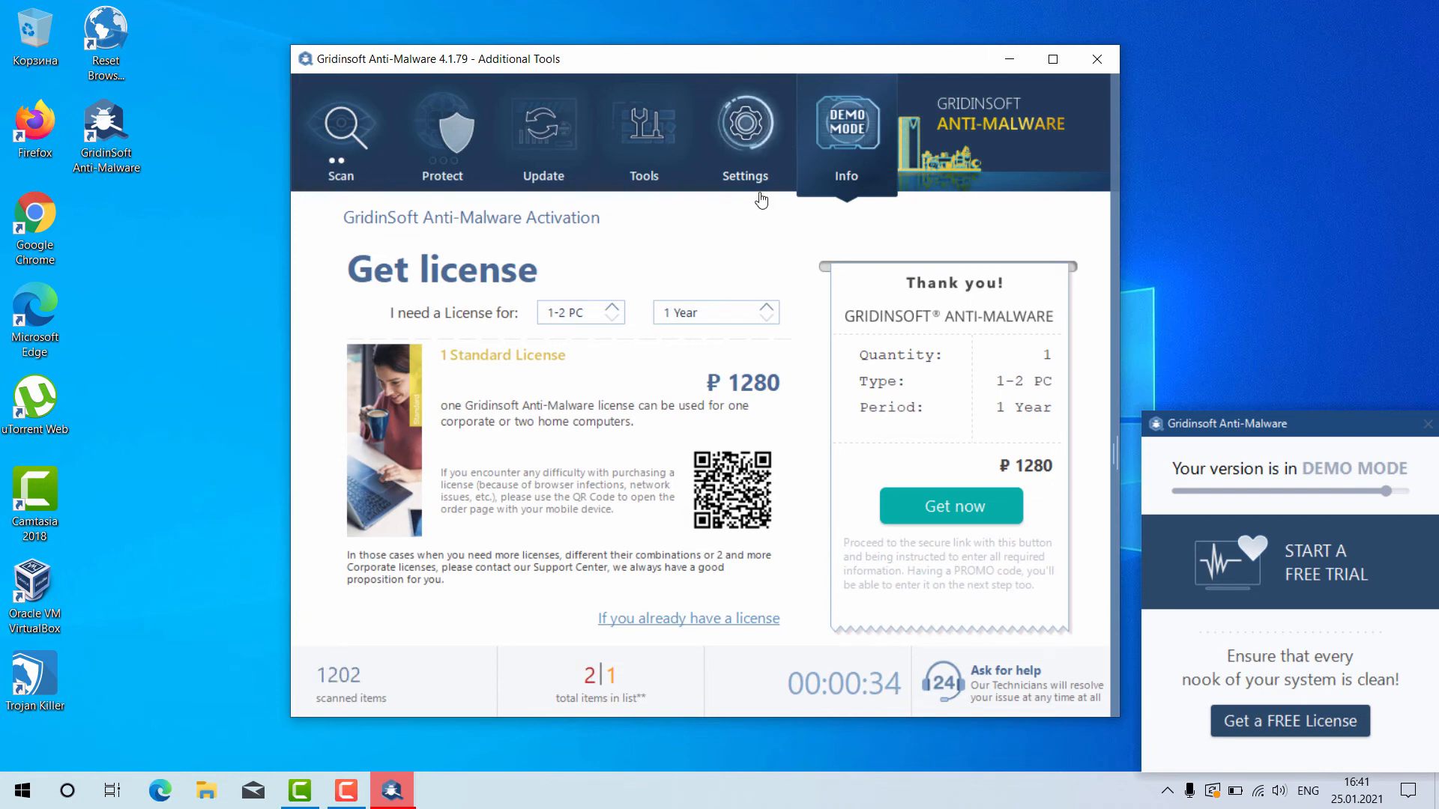
left_click(745, 129)
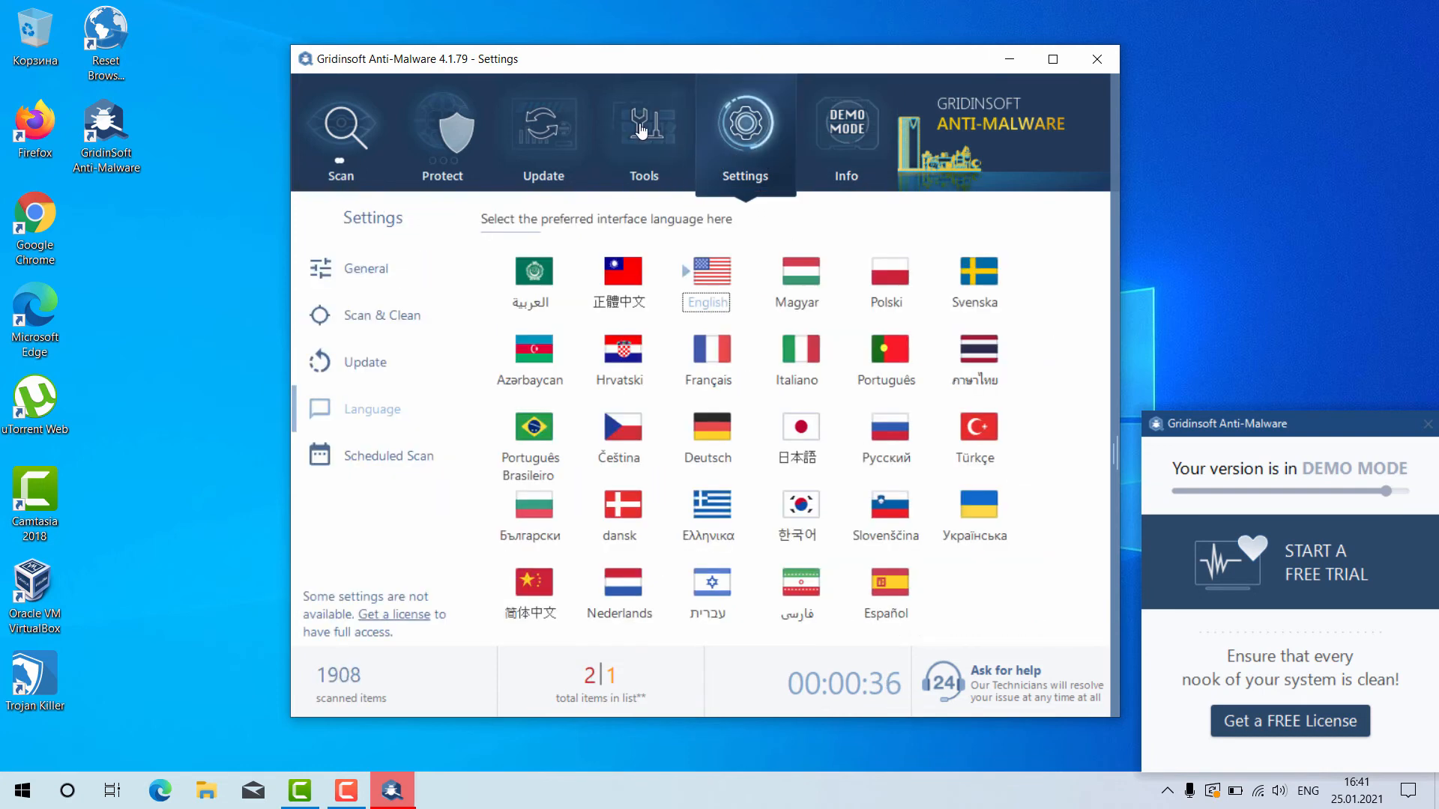
left_click(340, 134)
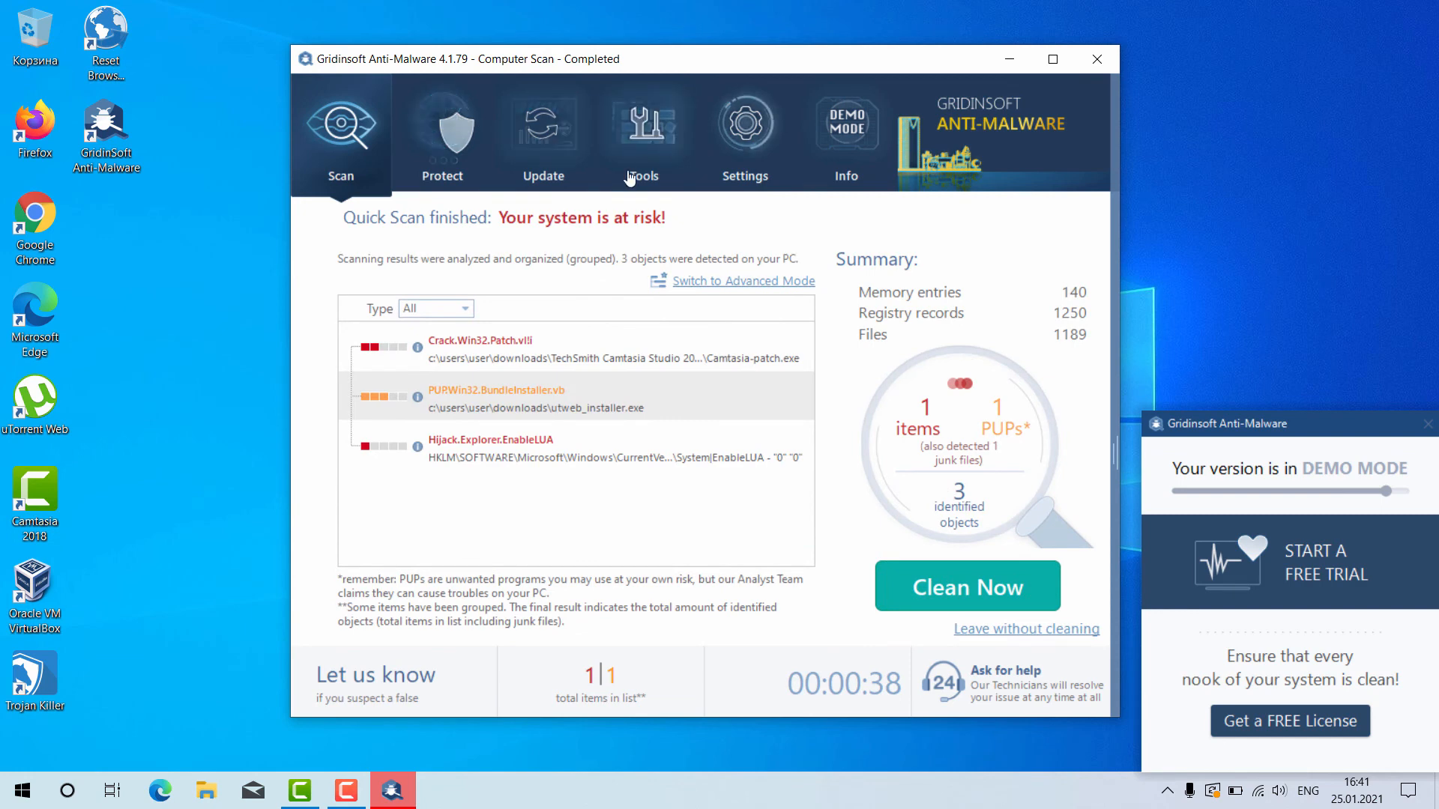
mouse_move(730, 252)
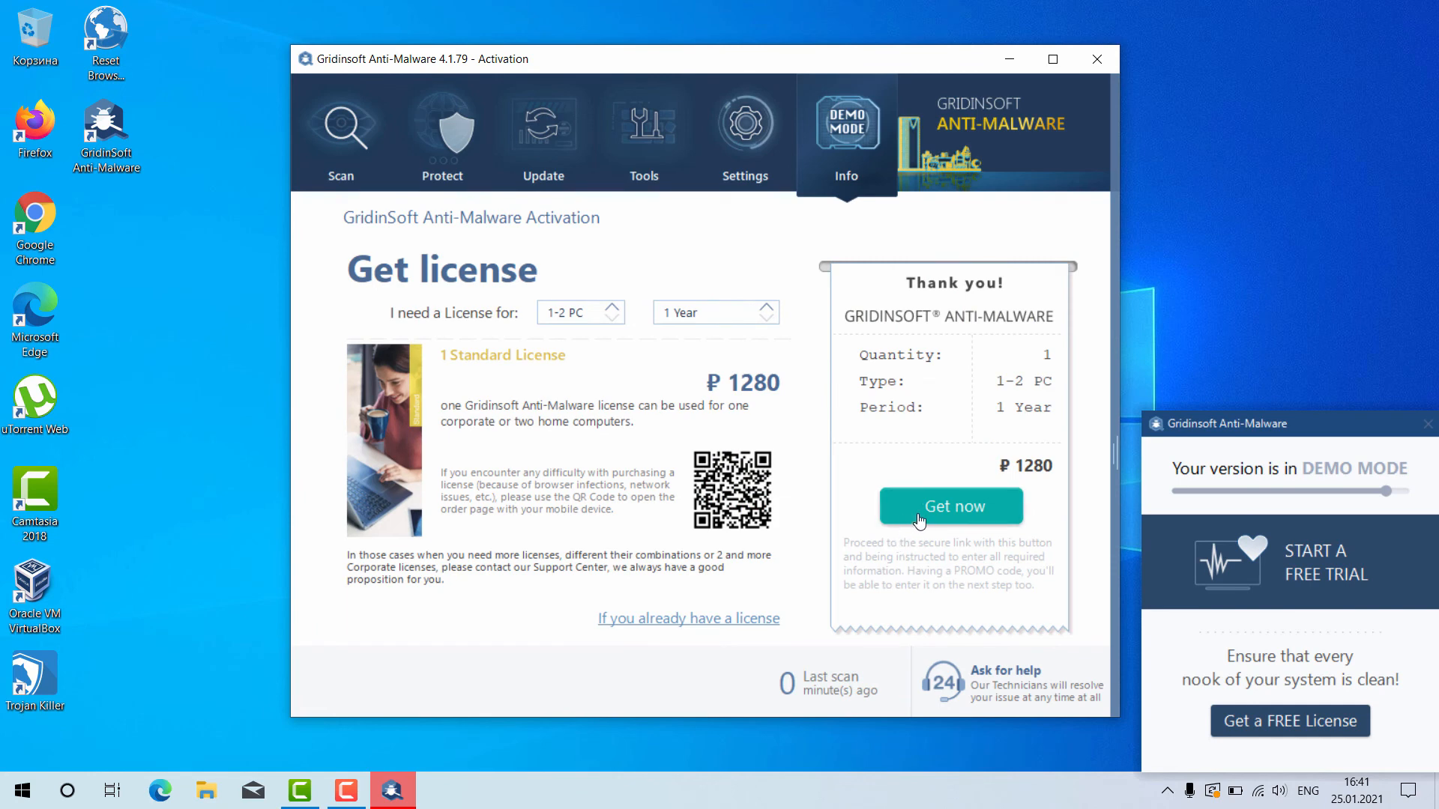
mouse_move(934, 526)
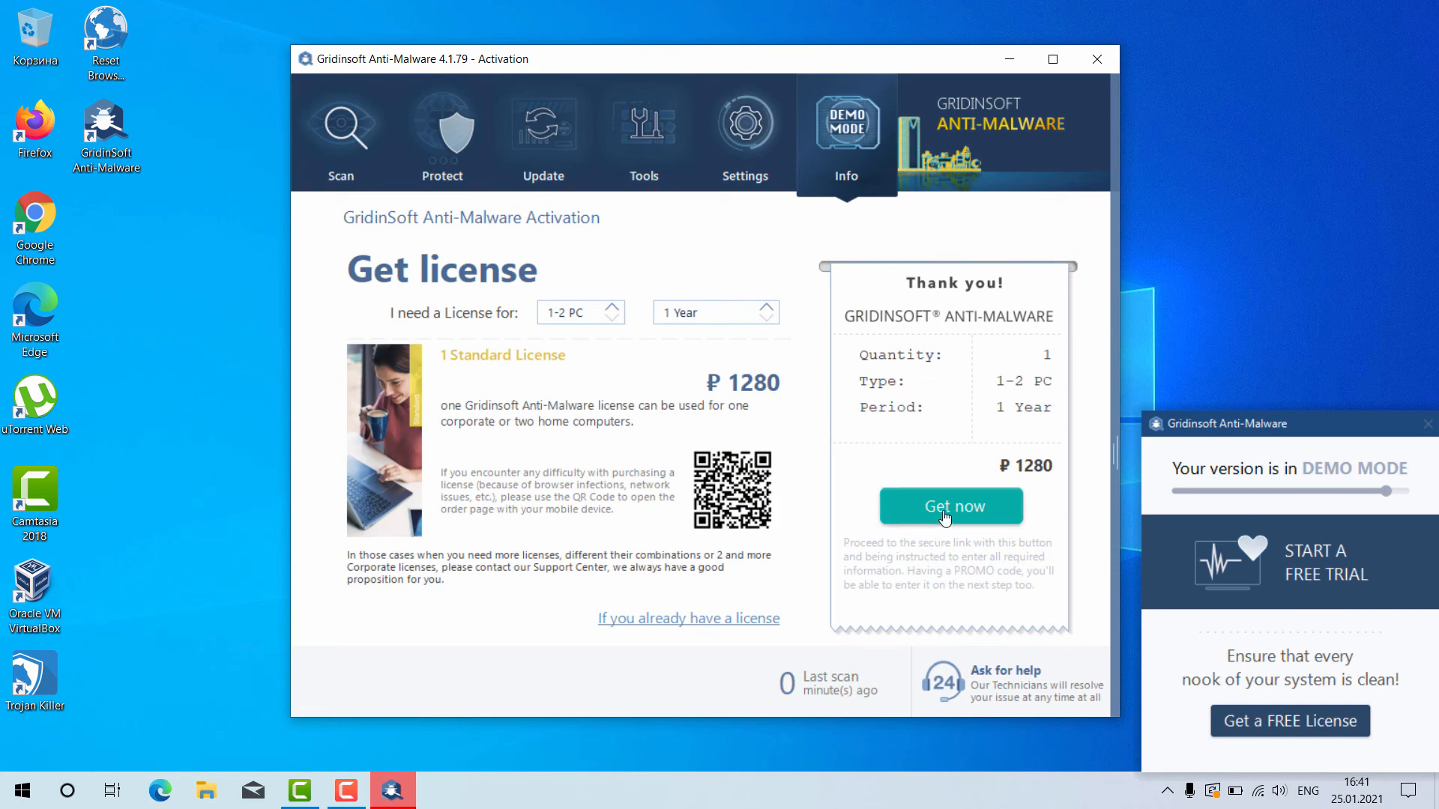
mouse_move(995, 682)
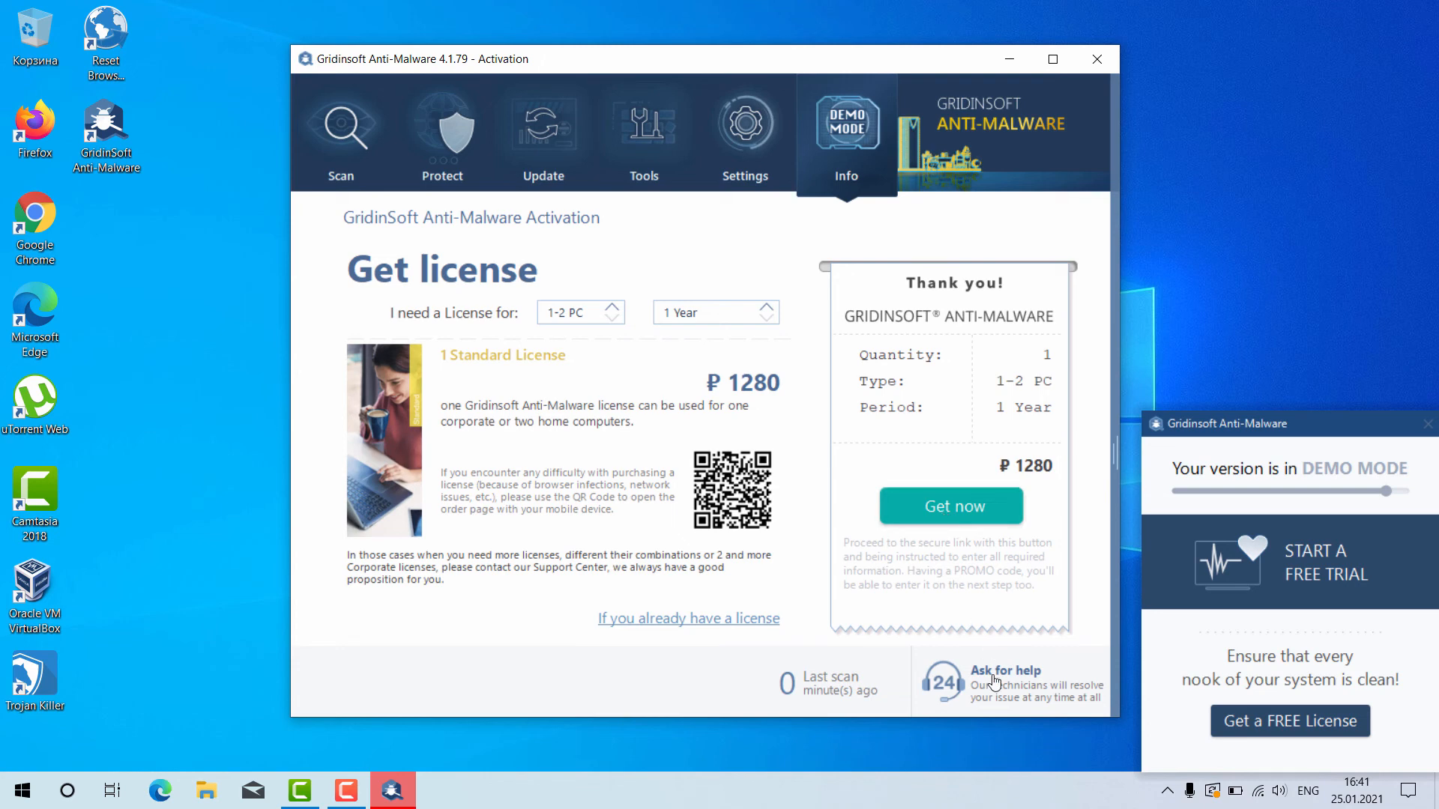
mouse_move(991, 677)
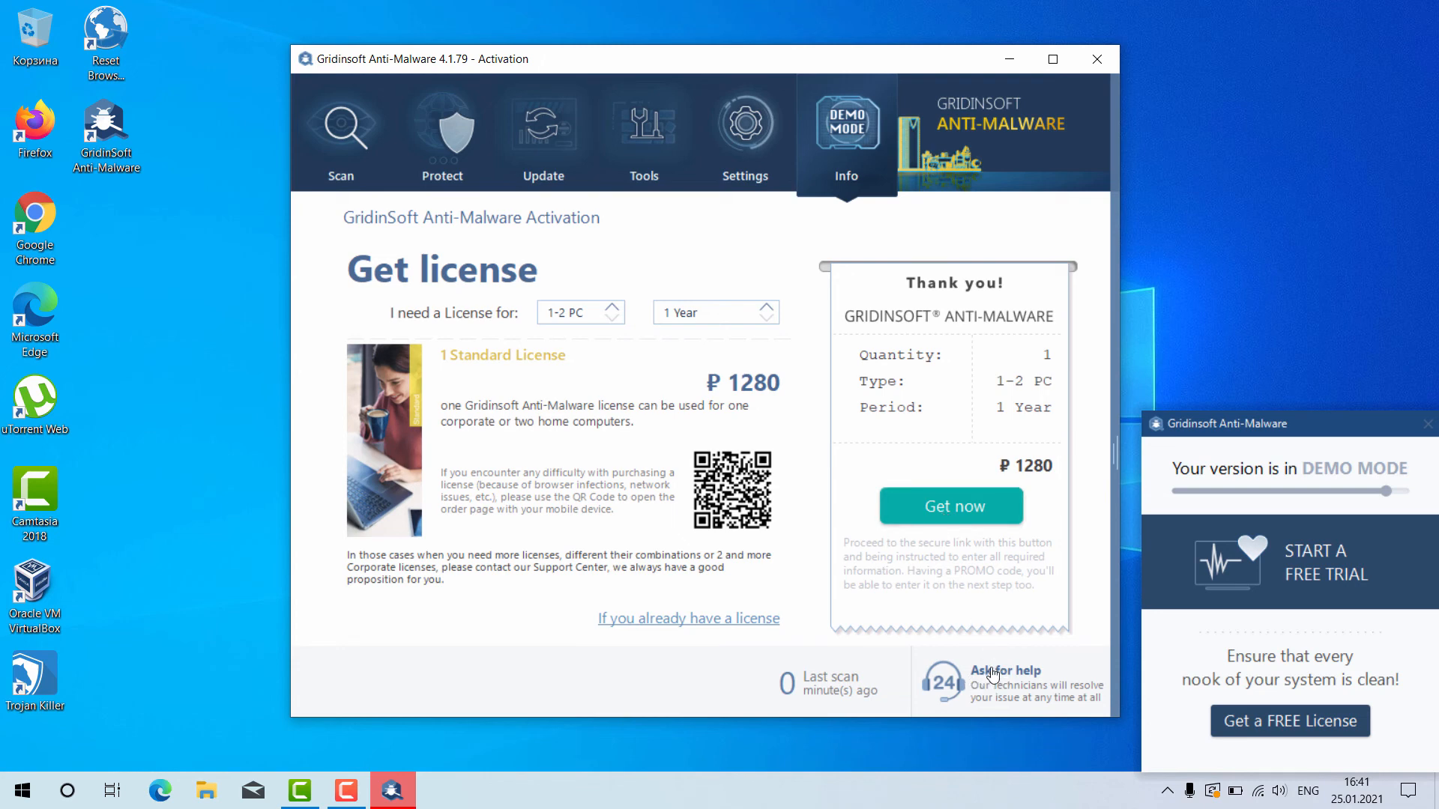
mouse_move(1000, 612)
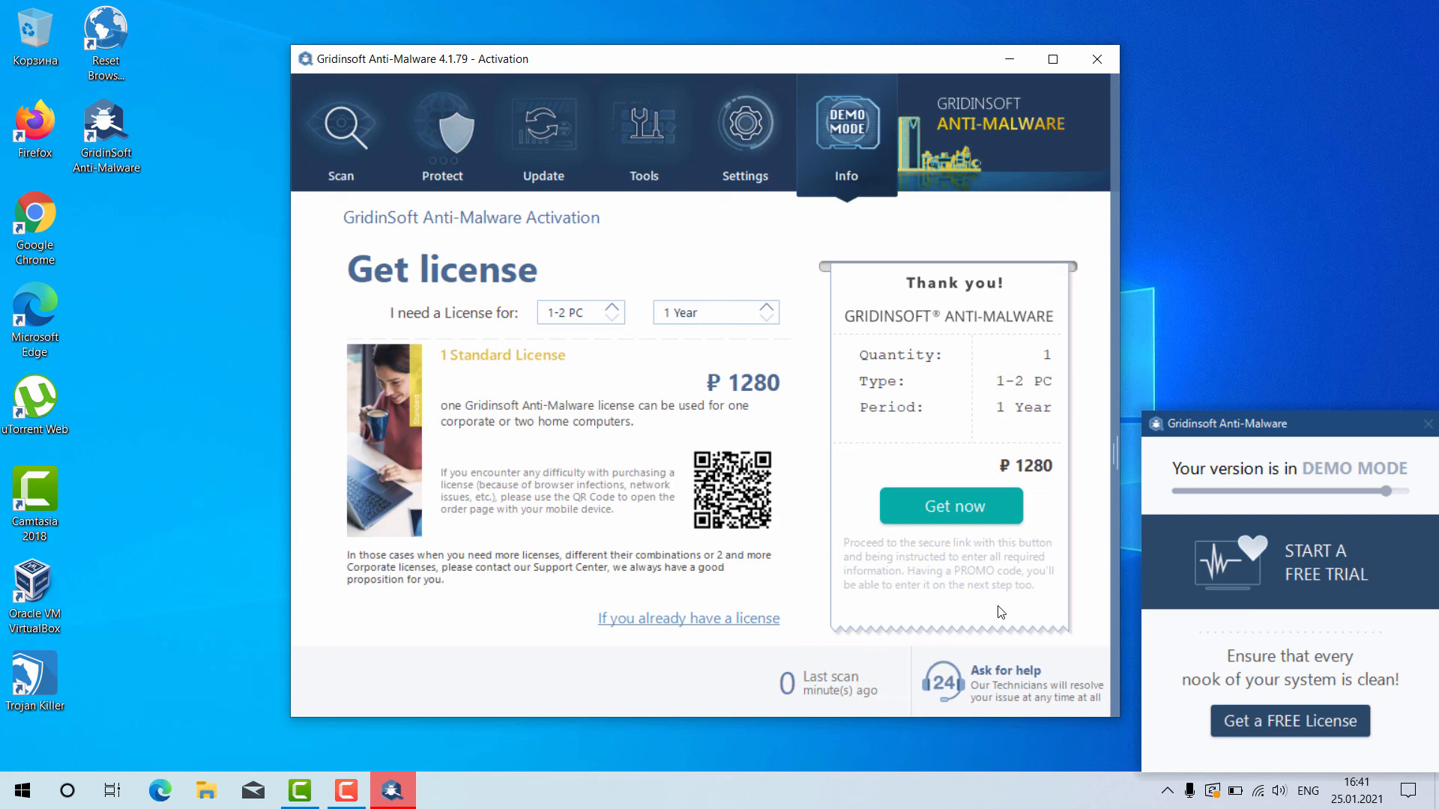
mouse_move(1012, 638)
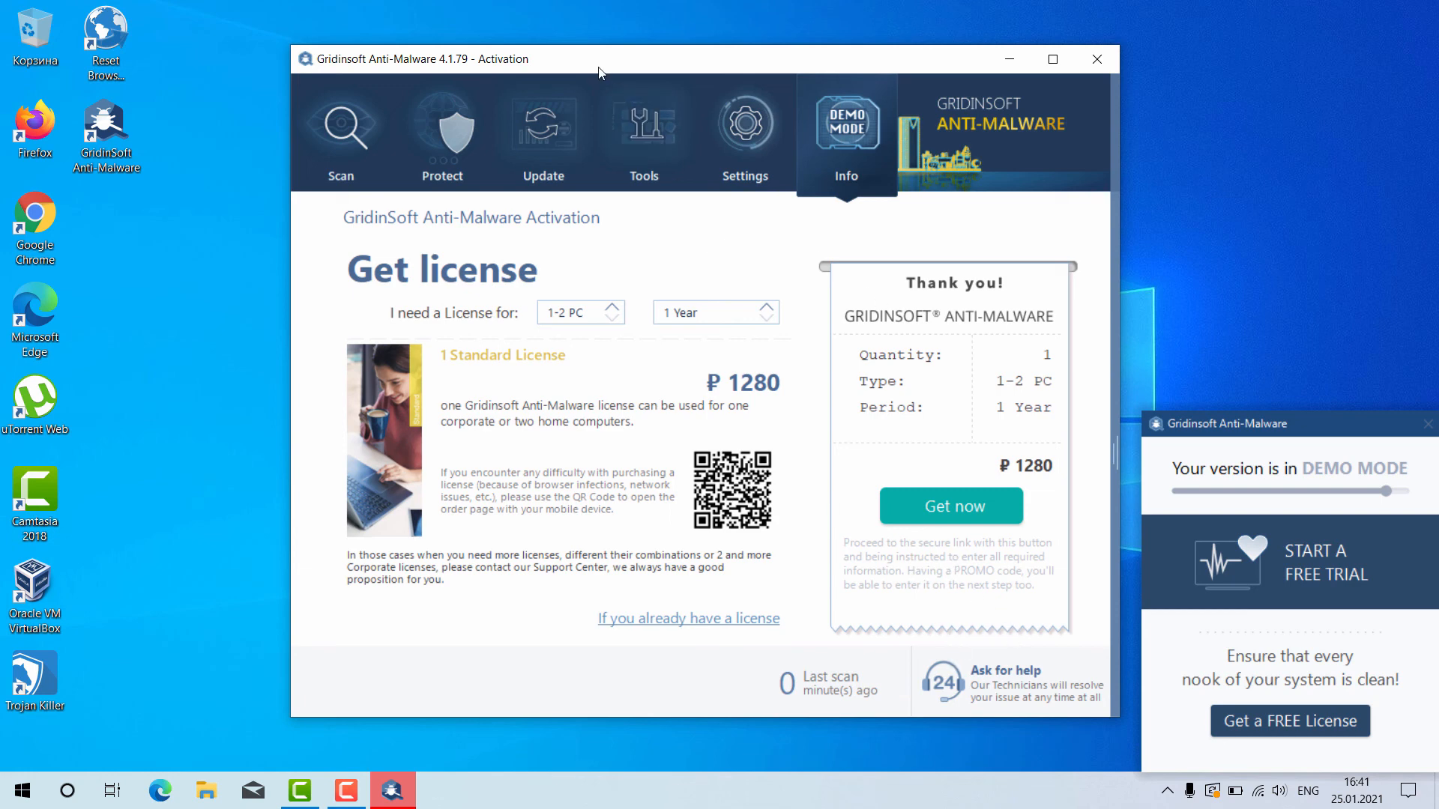
mouse_move(819, 197)
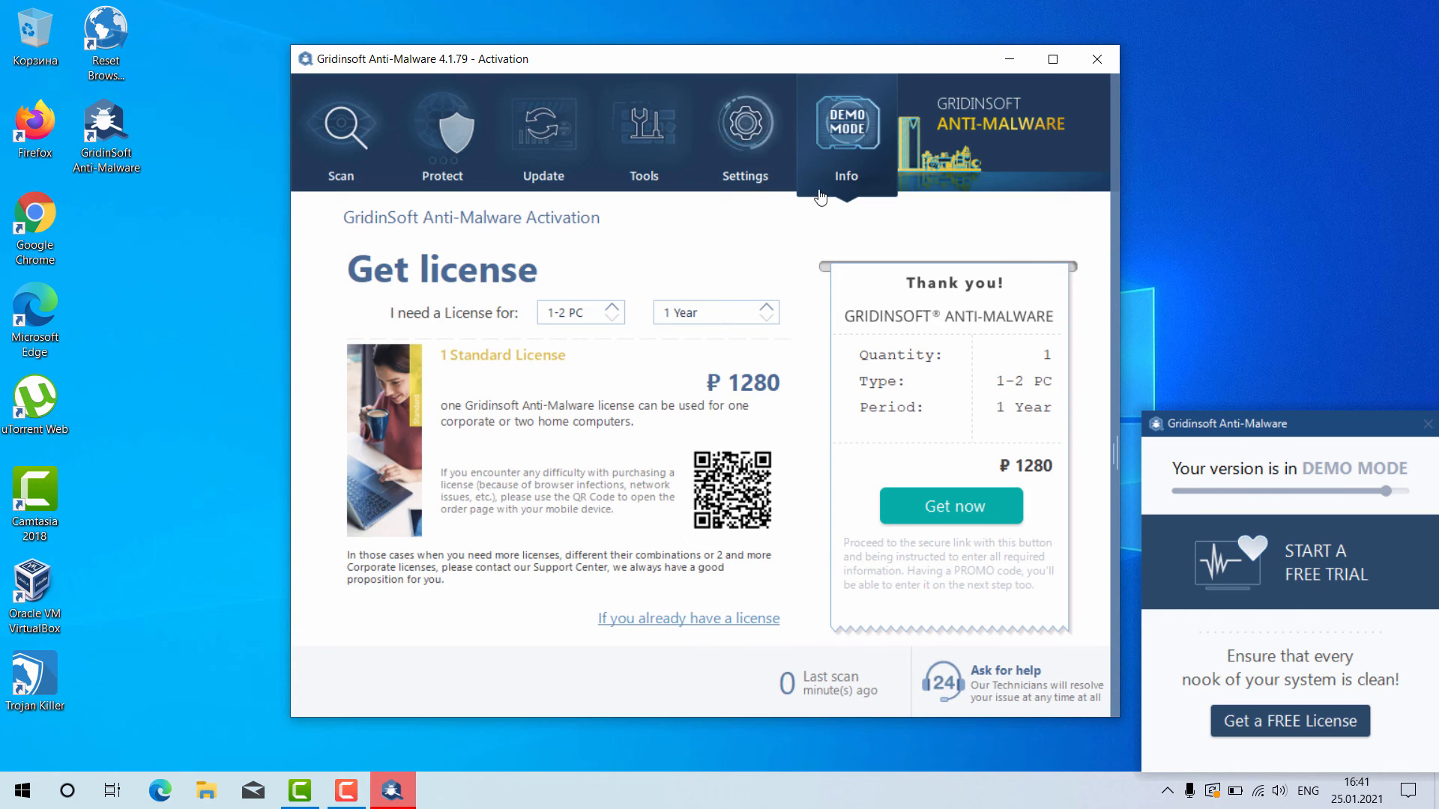